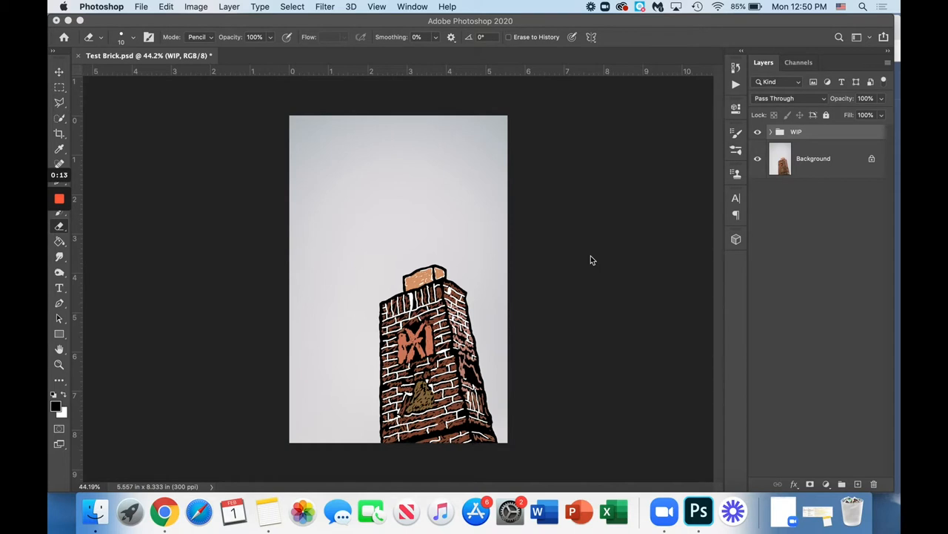
Hide the WIP group so only the original chimney photo shows.
{"action": "left_click", "coordinate": [758, 130]}
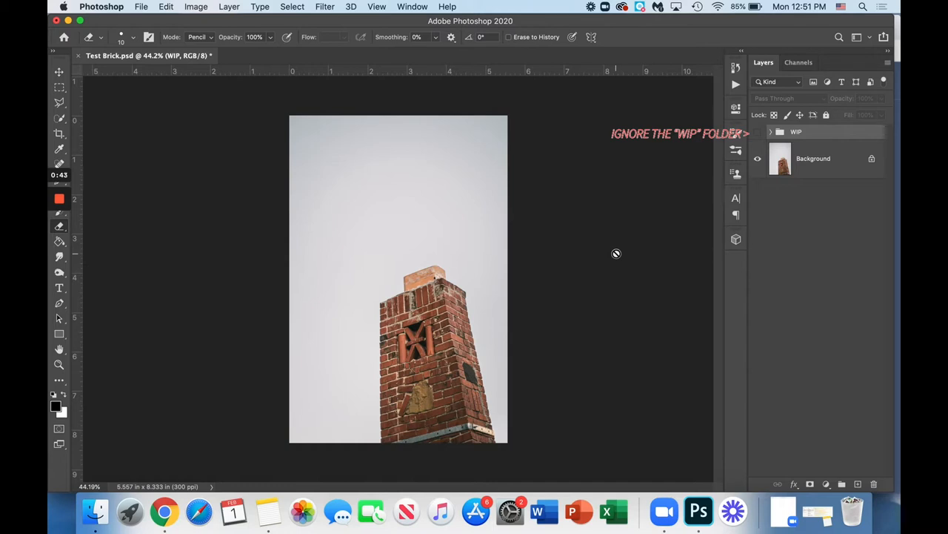
{"action": "mouse_move", "coordinate": [821, 206]}
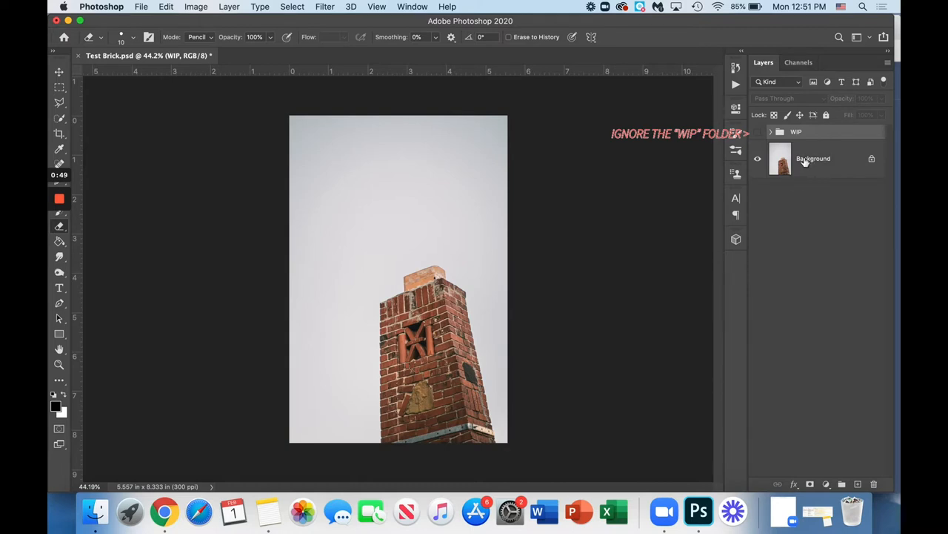
{"action": "mouse_move", "coordinate": [812, 157]}
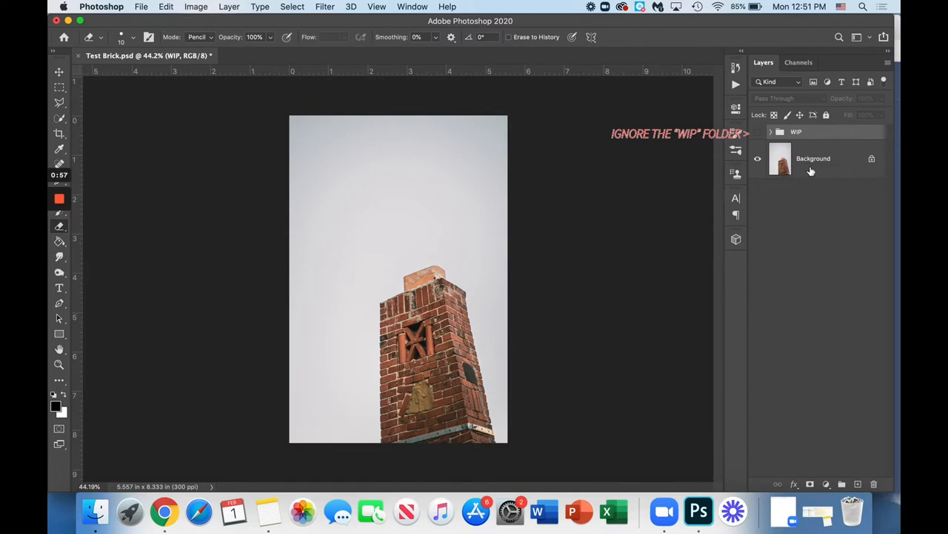
{"action": "mouse_move", "coordinate": [628, 192]}
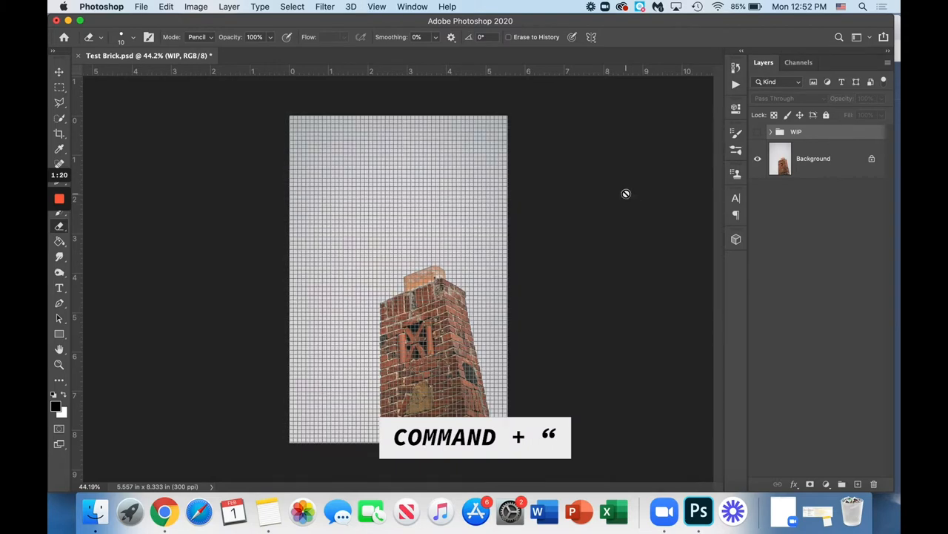
Show the grid over the chimney photo with Cmd+'.
{"action": "key", "text": "cmd+\""}
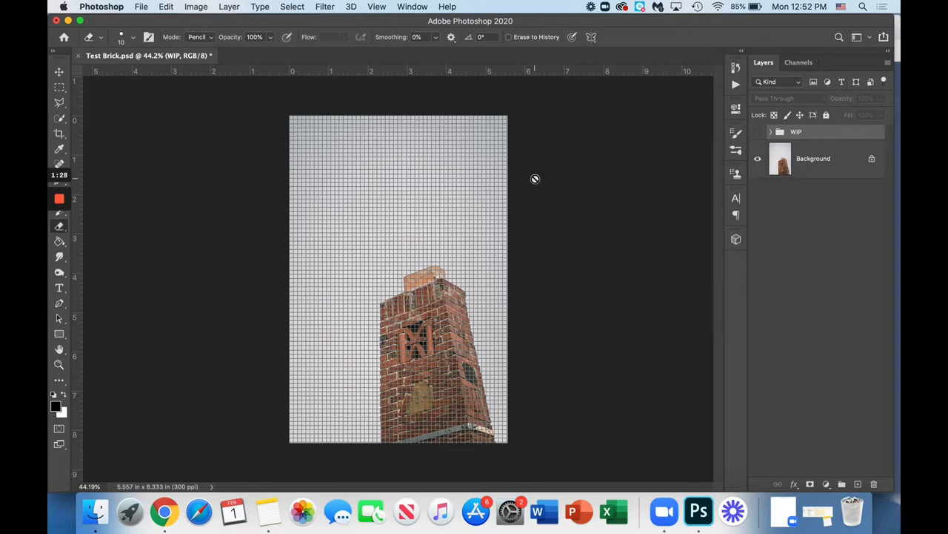
Set Guides, Grid & Slices preferences to a gridline every 1 pixel with 1 subdivision and apply.
{"action": "left_click", "coordinate": [101, 6]}
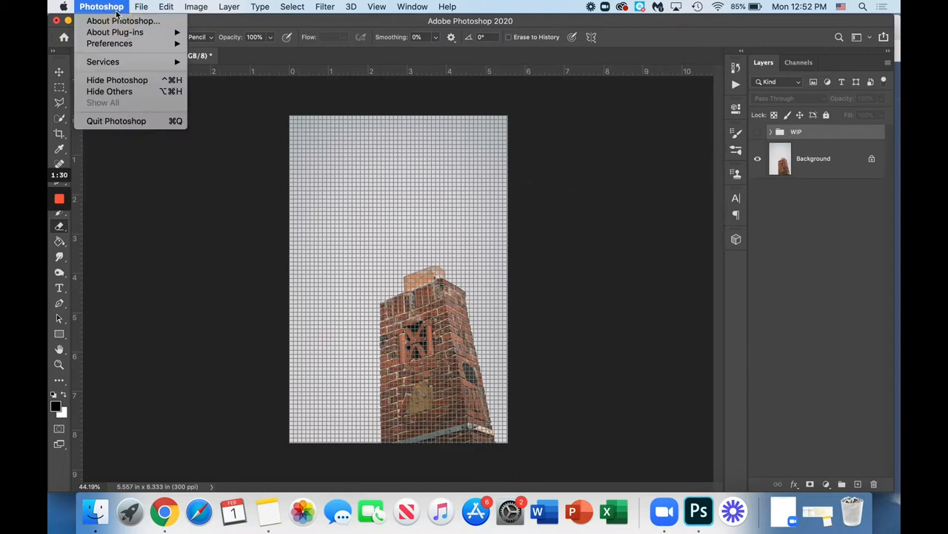
{"action": "mouse_move", "coordinate": [110, 43]}
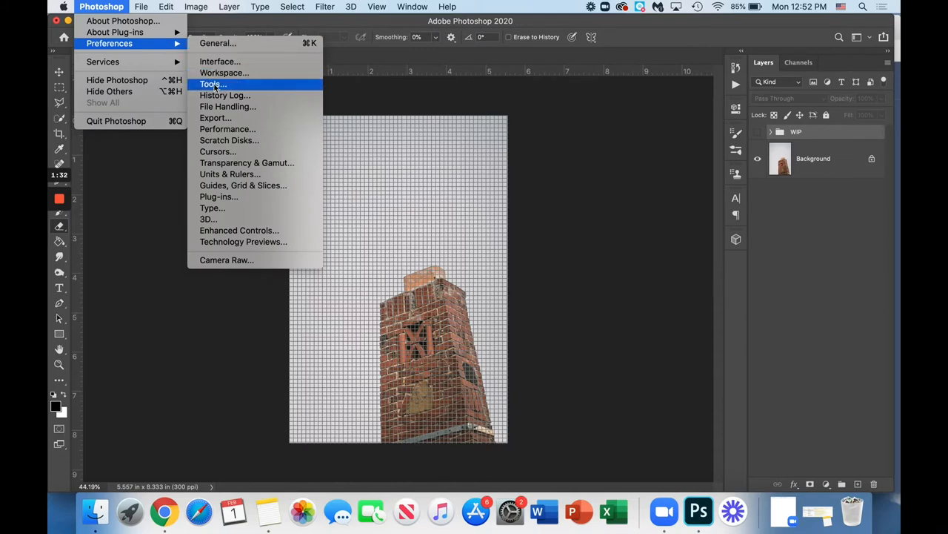
{"action": "mouse_move", "coordinate": [243, 186]}
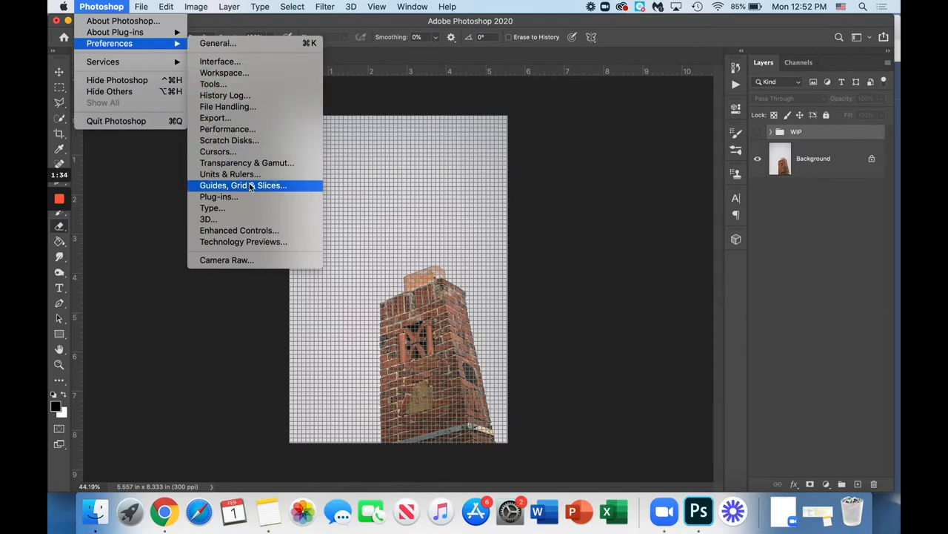
{"action": "left_click", "coordinate": [243, 186]}
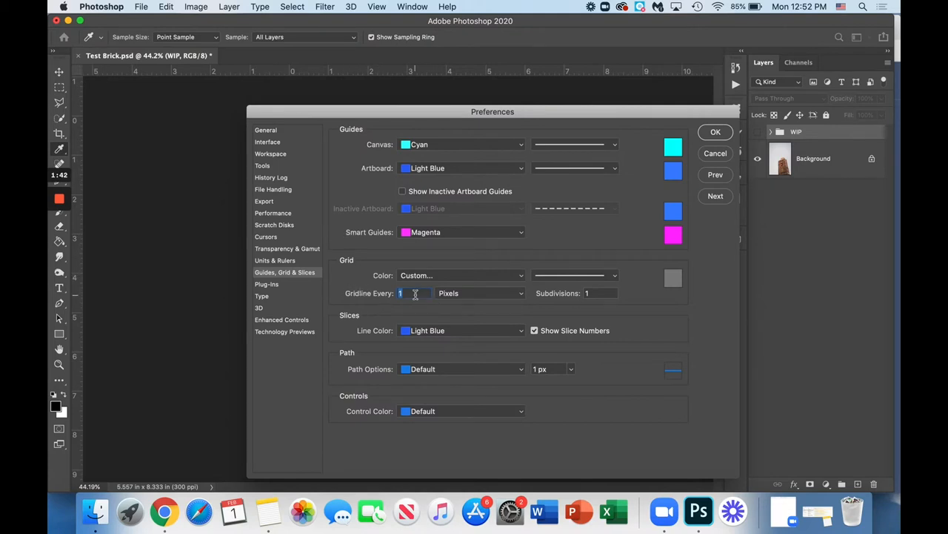
{"action": "mouse_move", "coordinate": [408, 293]}
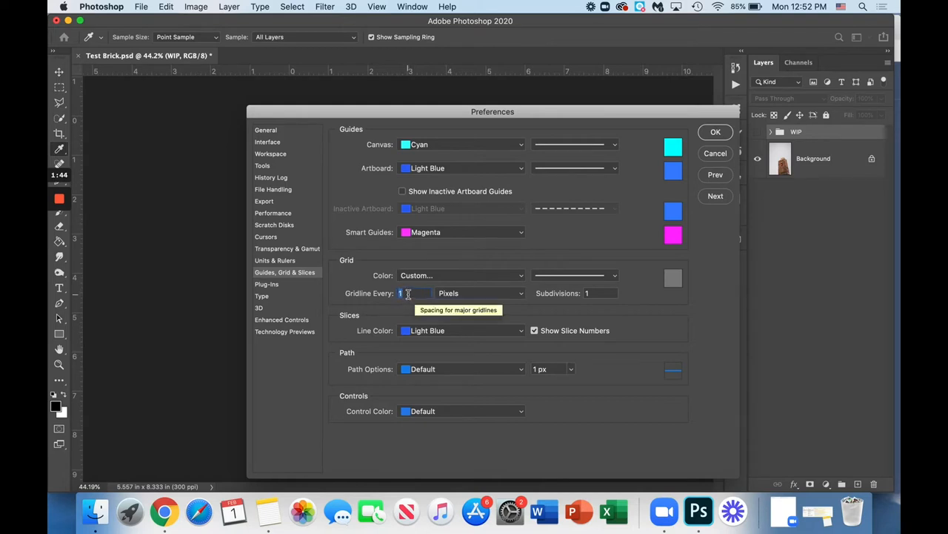
{"action": "left_click", "coordinate": [480, 293]}
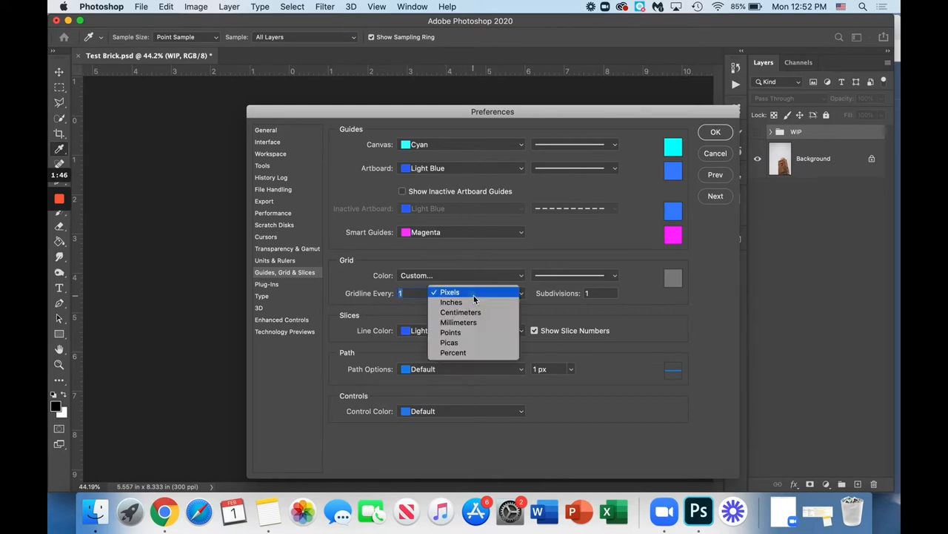
{"action": "left_click", "coordinate": [449, 290]}
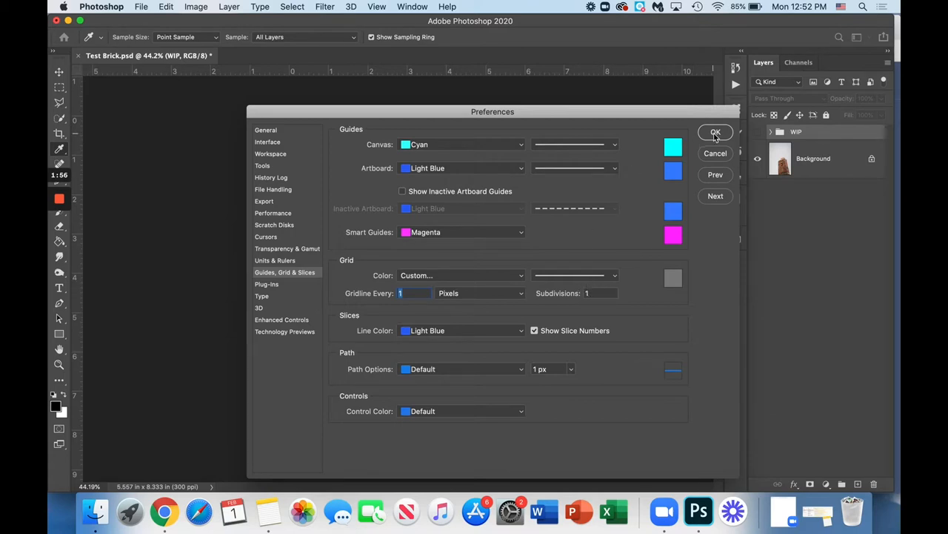
{"action": "left_click", "coordinate": [714, 132]}
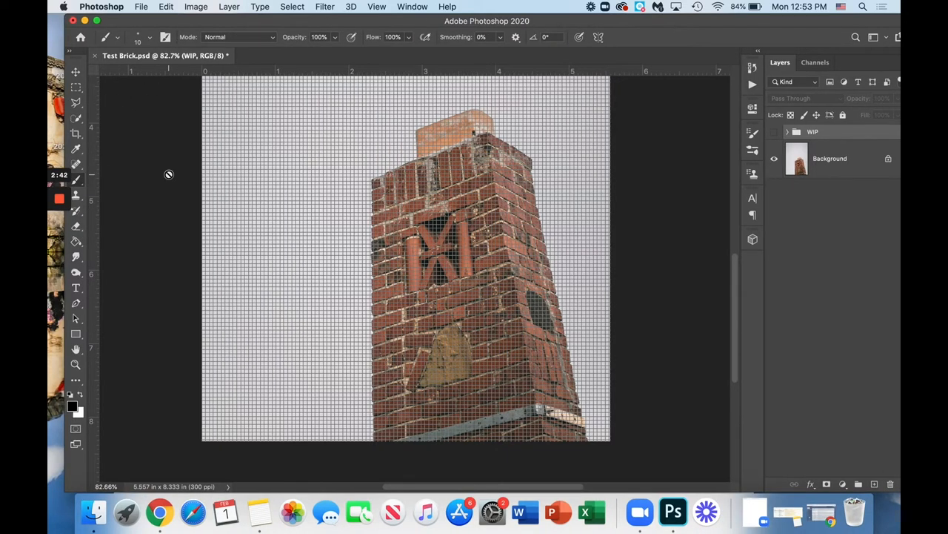
{"action": "mouse_move", "coordinate": [76, 181]}
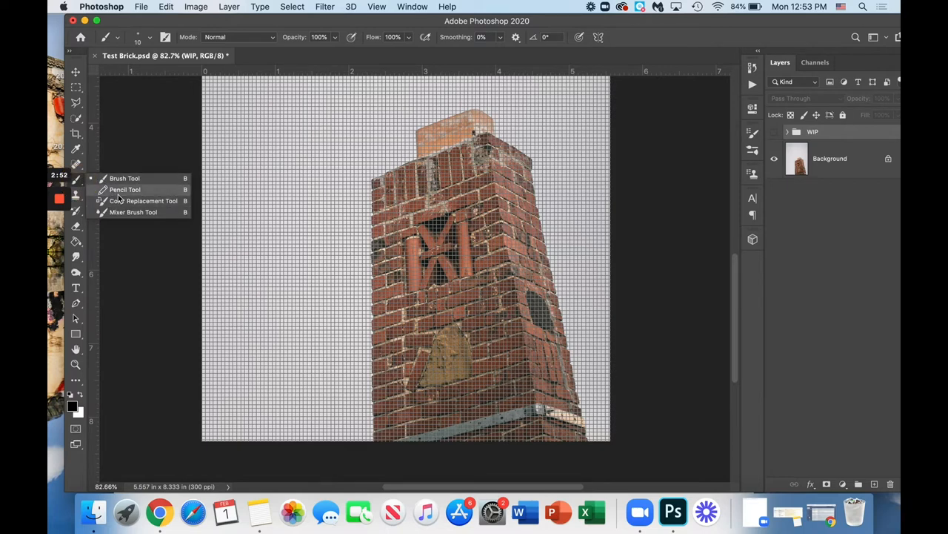
Switch from the Brush to the hard-edged Pencil tool.
{"action": "left_click", "coordinate": [125, 190]}
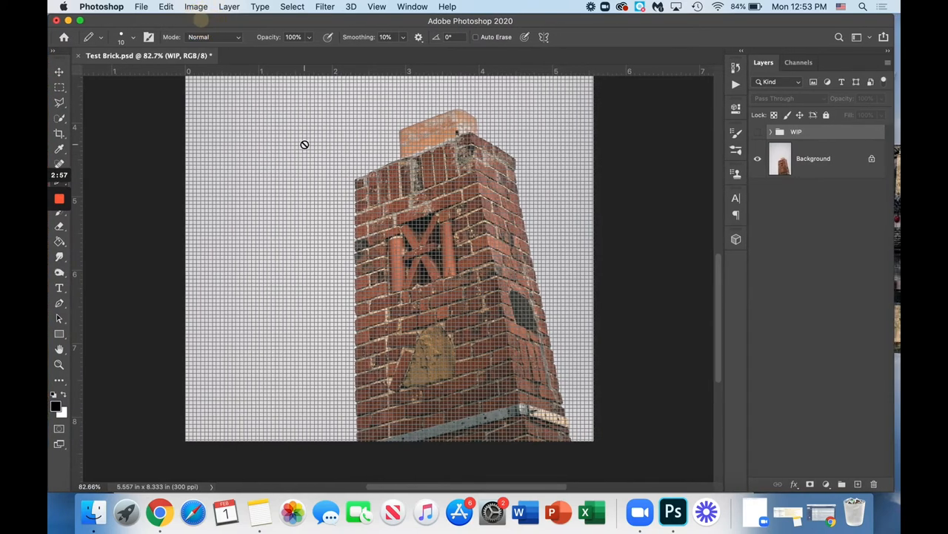
{"action": "mouse_move", "coordinate": [308, 187]}
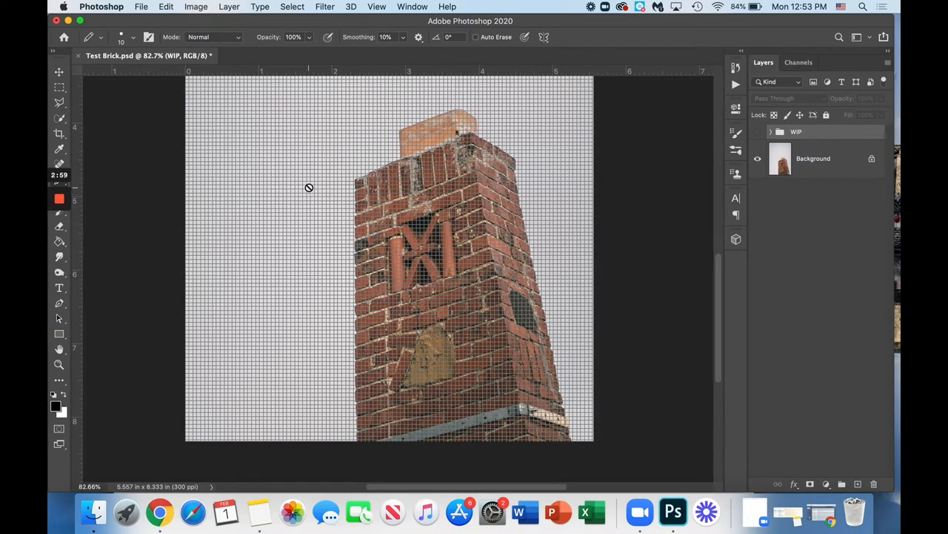
{"action": "mouse_move", "coordinate": [367, 198]}
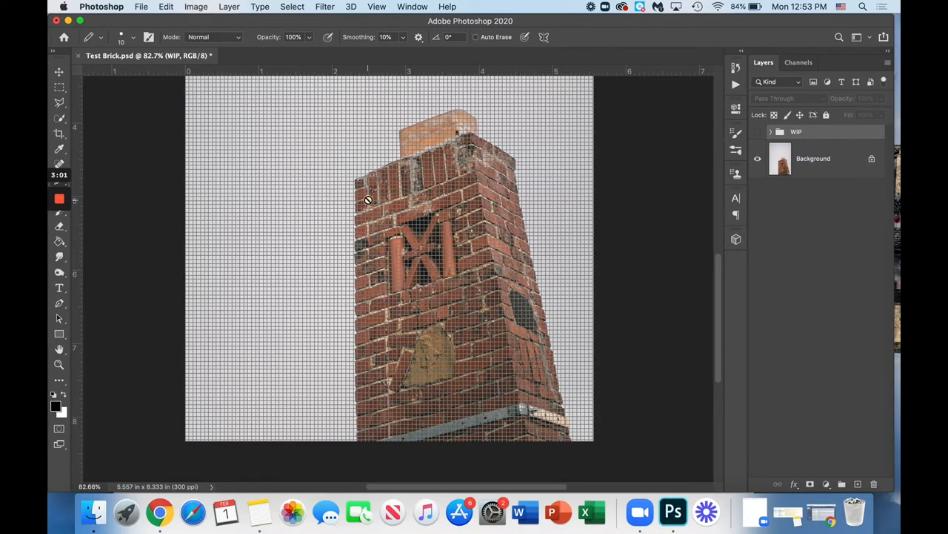
Add a new layer above the photo named 'Black Outline'.
{"action": "left_click", "coordinate": [815, 157]}
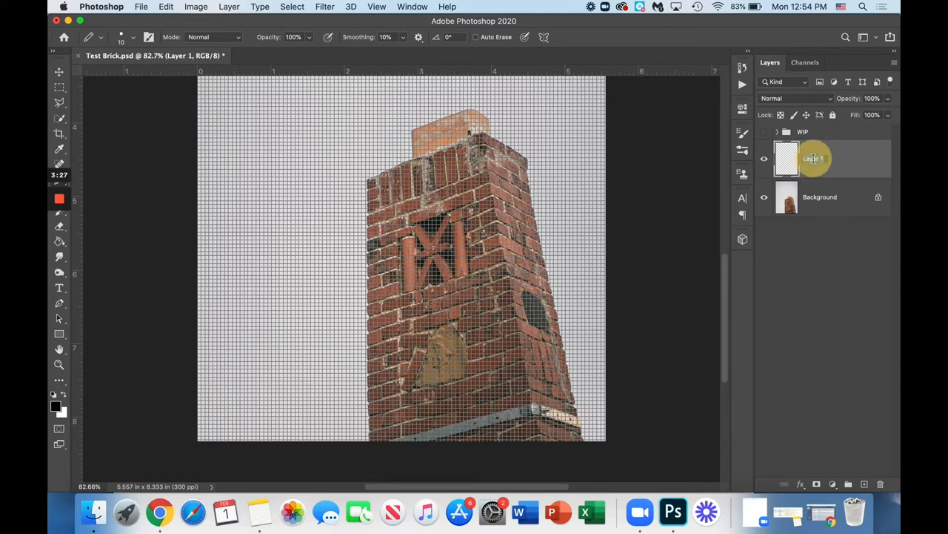
{"action": "type", "text": "Black"}
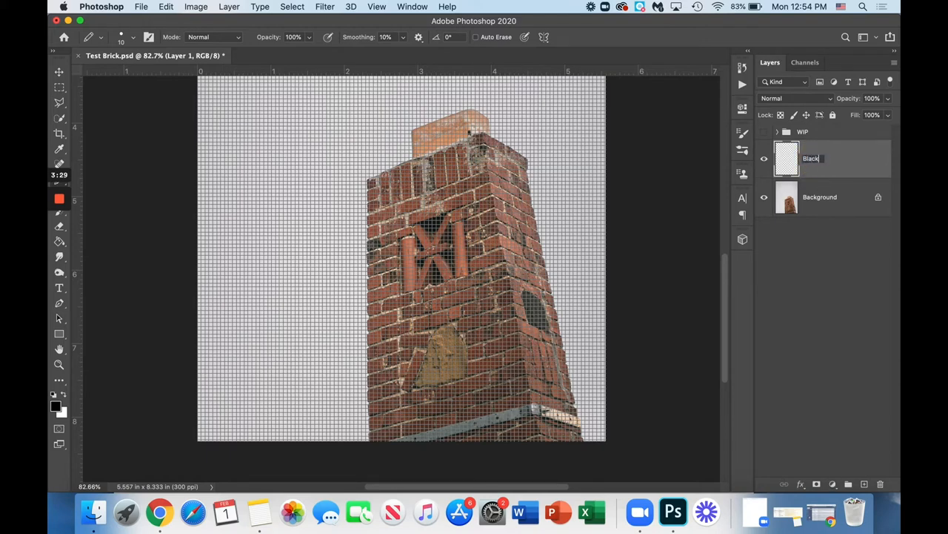
{"action": "type", "text": "O"}
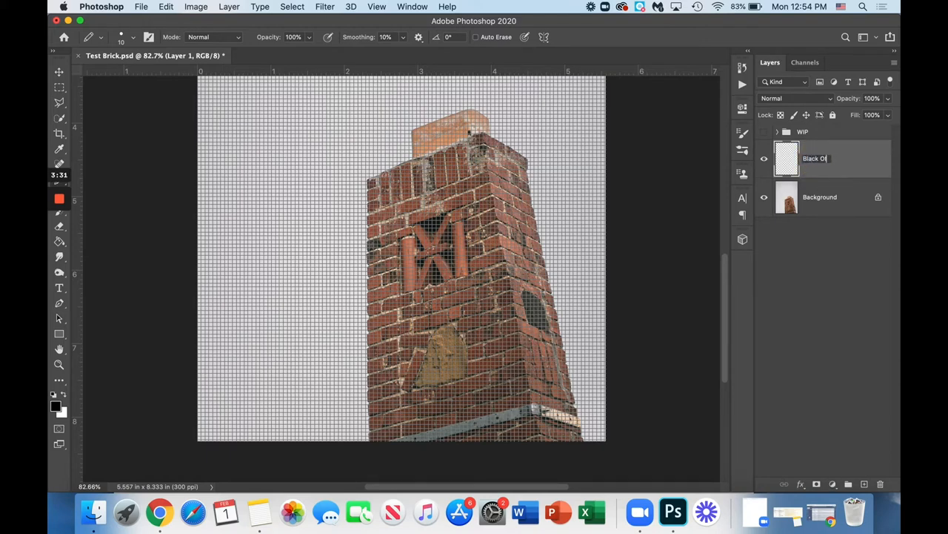
{"action": "type", "text": "ut"}
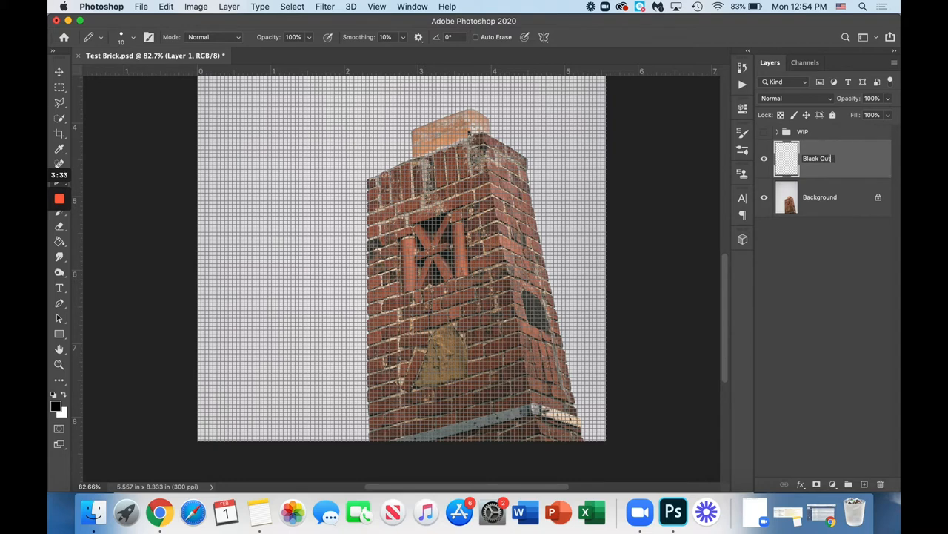
{"action": "type", "text": "line"}
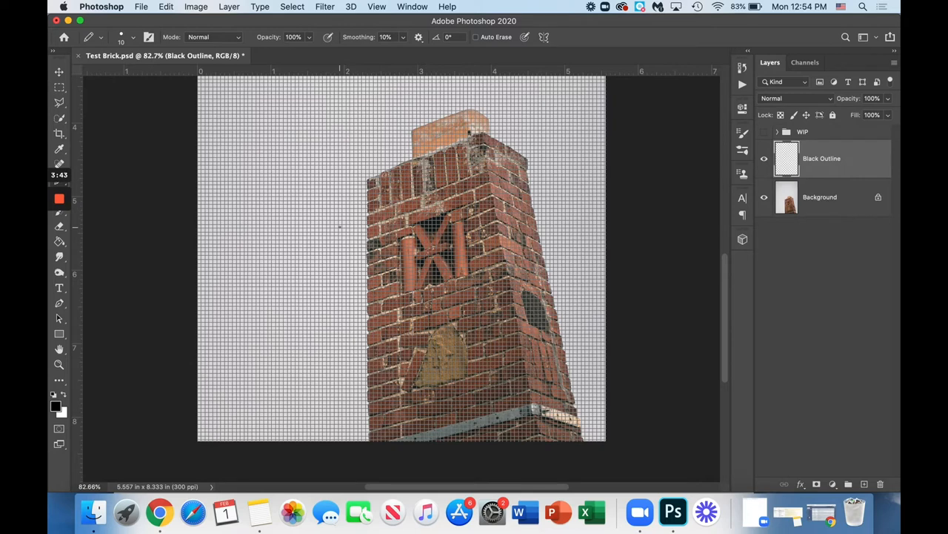
Adjust the pencil size and hardness for tracing the thick black chimney outline.
{"action": "left_click", "coordinate": [134, 37]}
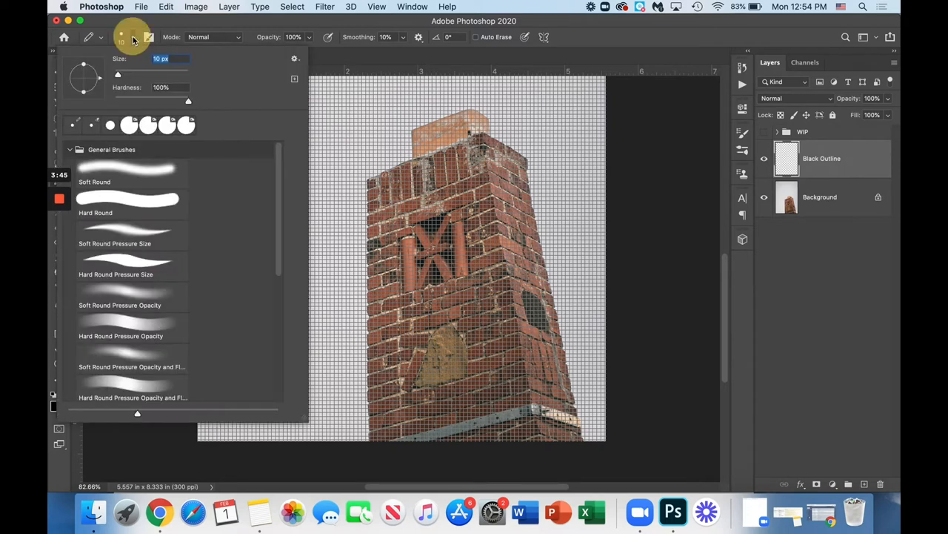
{"action": "mouse_move", "coordinate": [132, 92]}
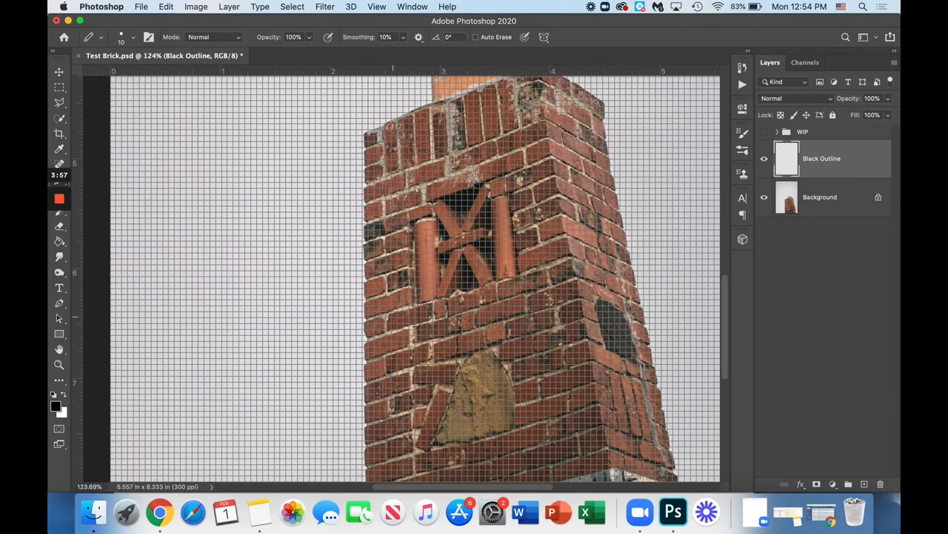
{"action": "scroll", "scroll_direction": "down", "scroll_amount": 3}
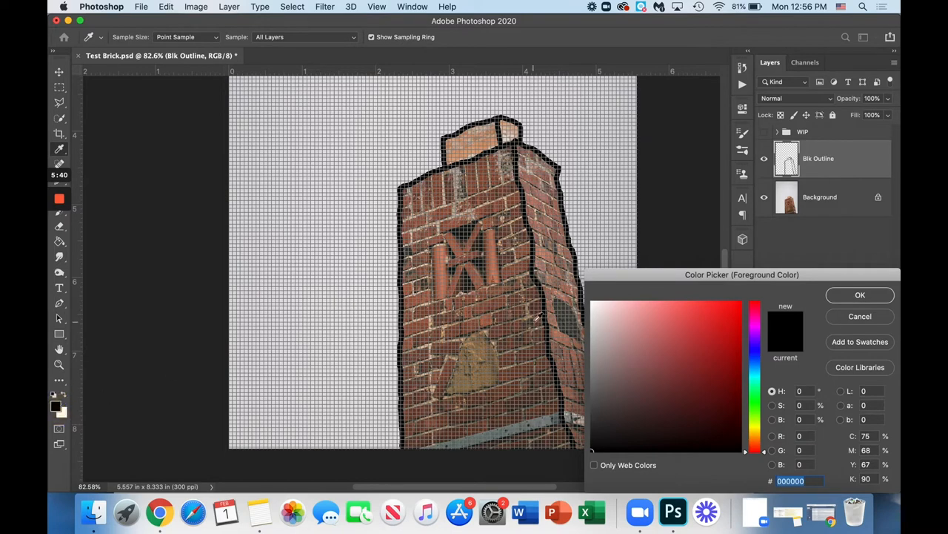
Choose white as the drawing colour and add a layer named 'White Cement' above Blk Outline.
{"action": "left_click", "coordinate": [590, 304]}
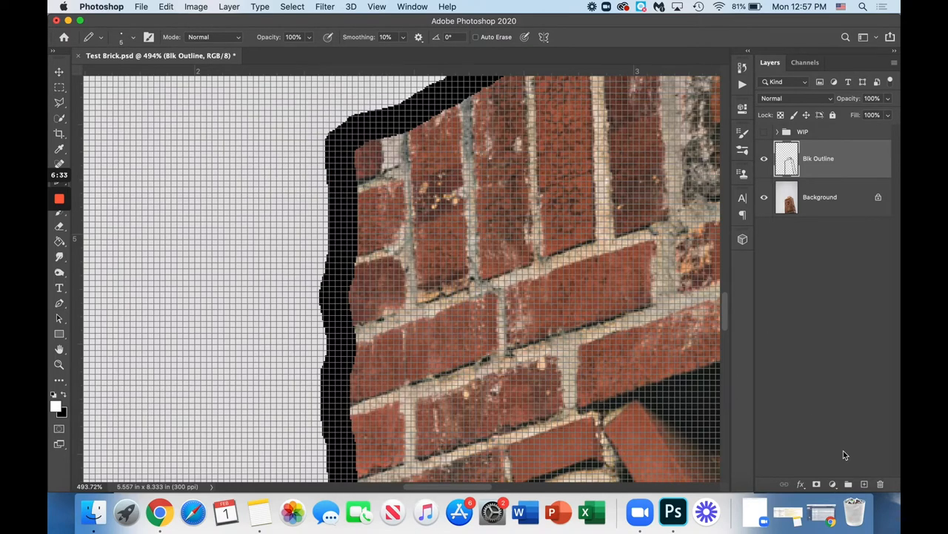
{"action": "left_click", "coordinate": [833, 483]}
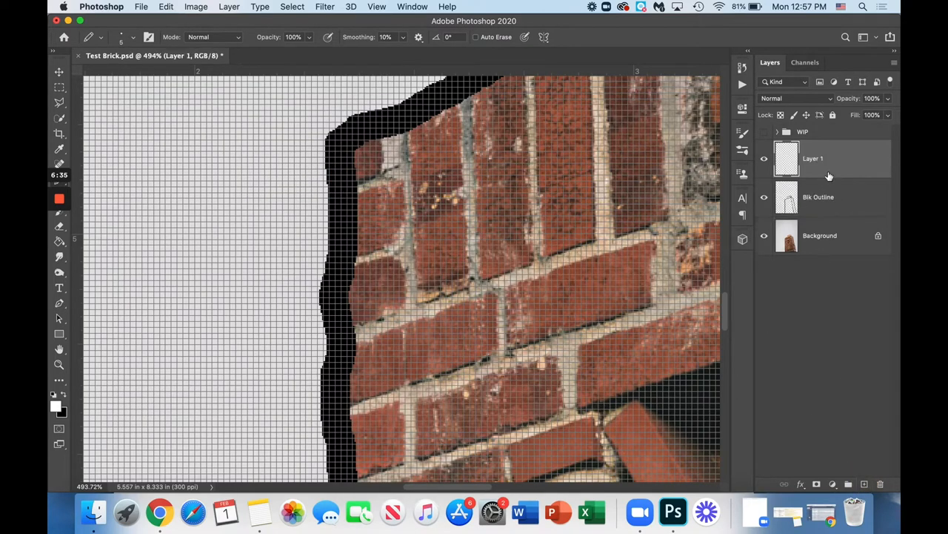
{"action": "double_click", "coordinate": [812, 157]}
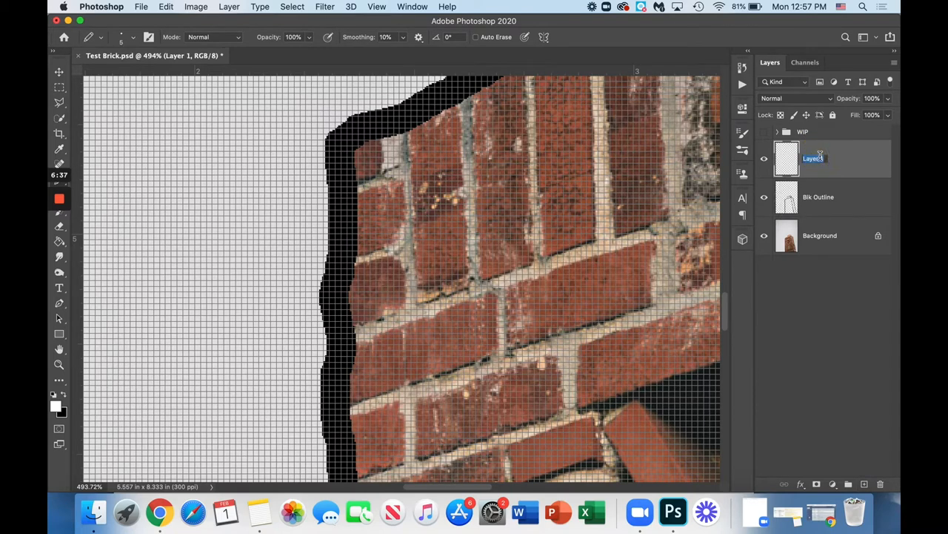
{"action": "type", "text": "White C"}
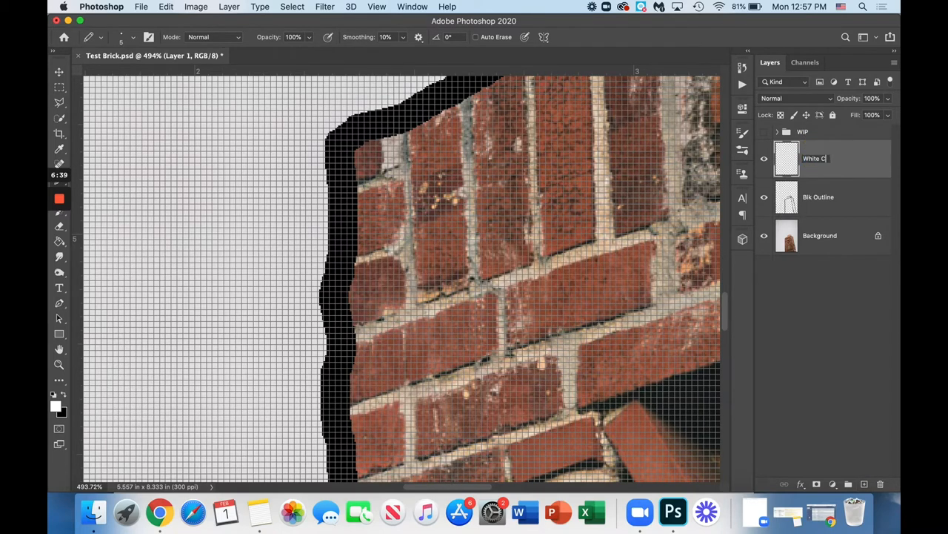
{"action": "type", "text": "ement"}
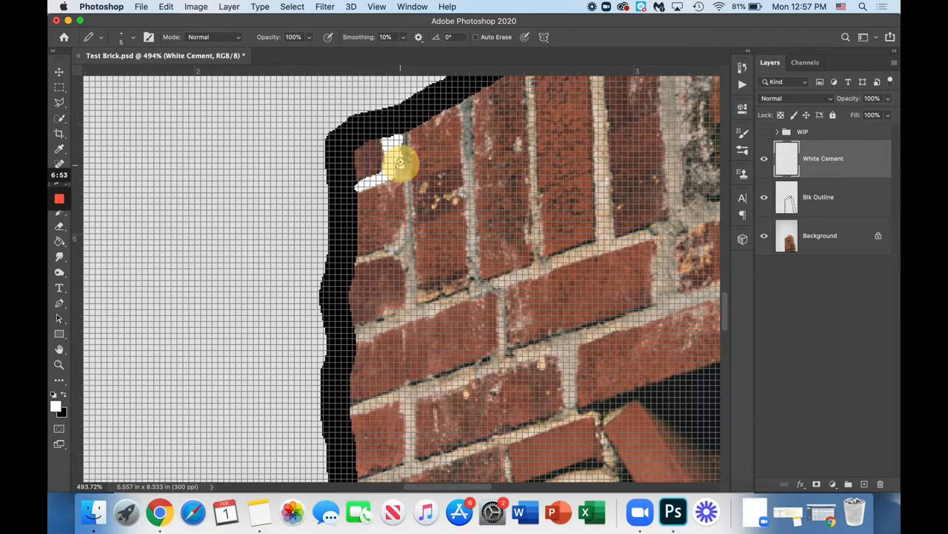
Draw white pencil lines along the mortar joints between the chimney bricks.
{"action": "left_click_drag", "start_coordinate": [403, 162], "coordinate": [403, 139]}
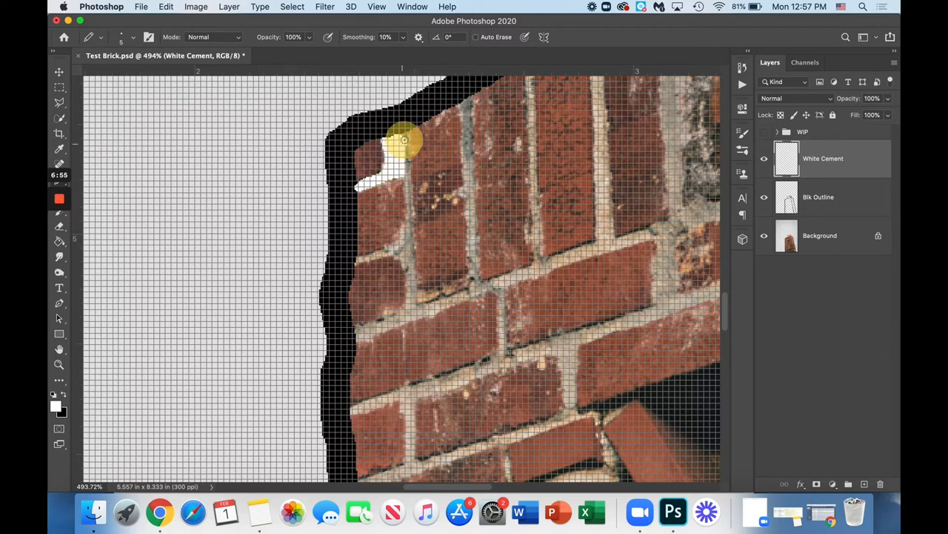
{"action": "left_click_drag", "start_coordinate": [403, 141], "coordinate": [412, 225]}
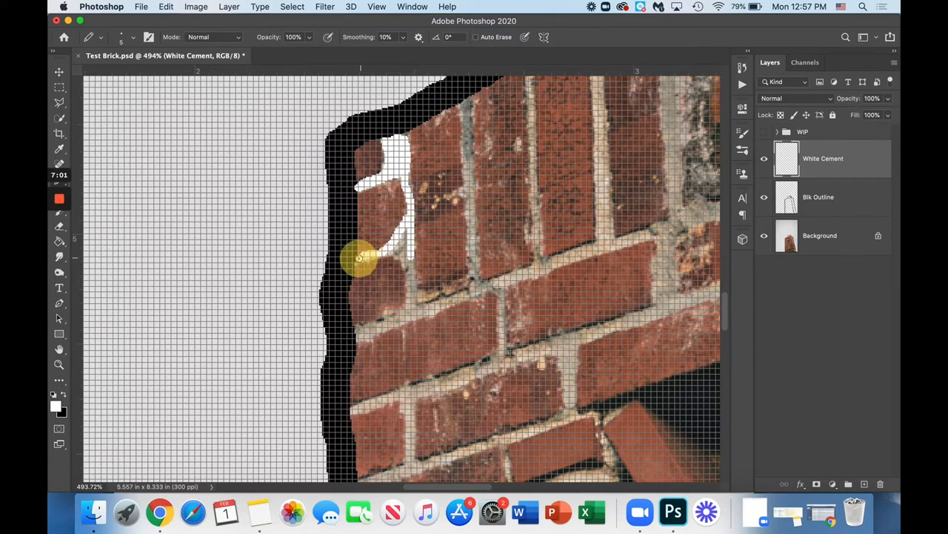
{"action": "left_click_drag", "start_coordinate": [358, 260], "coordinate": [404, 249]}
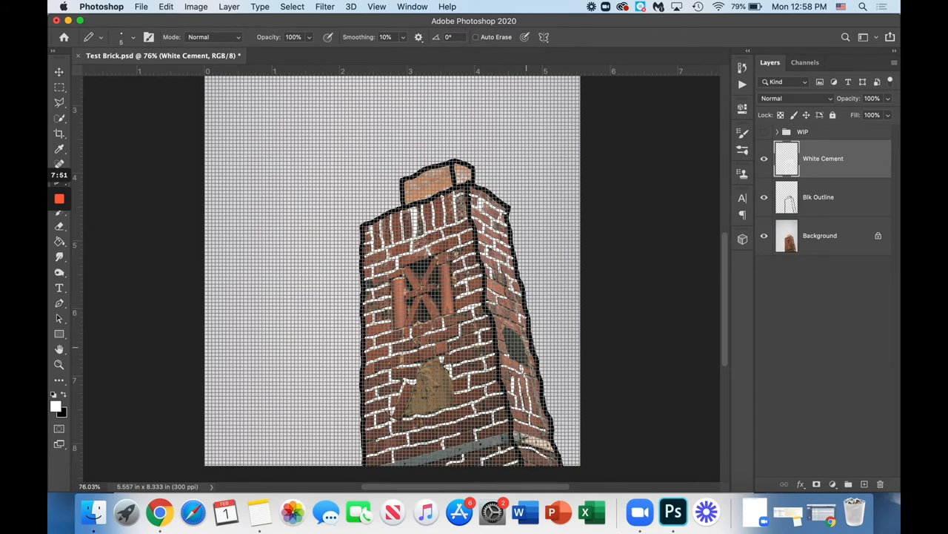
{"action": "left_click", "coordinate": [764, 159]}
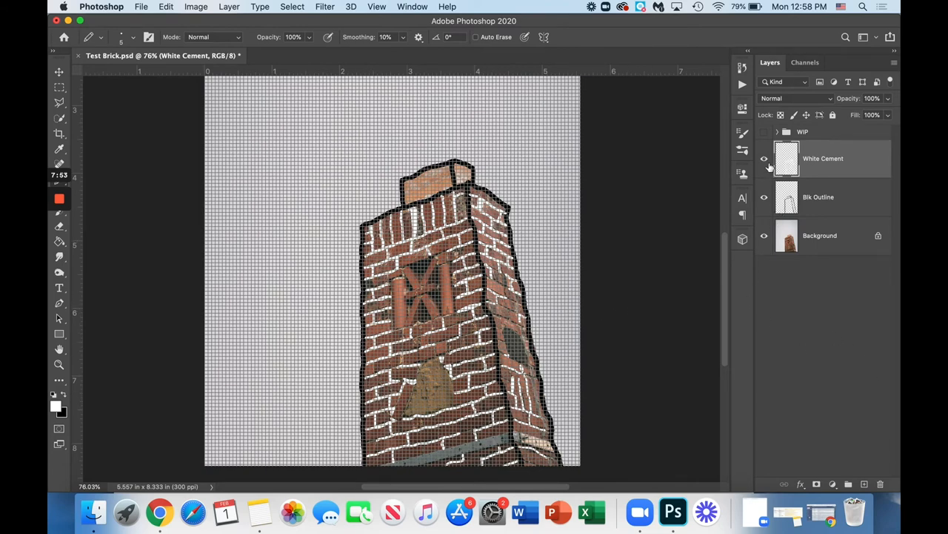
{"action": "left_click", "coordinate": [764, 157]}
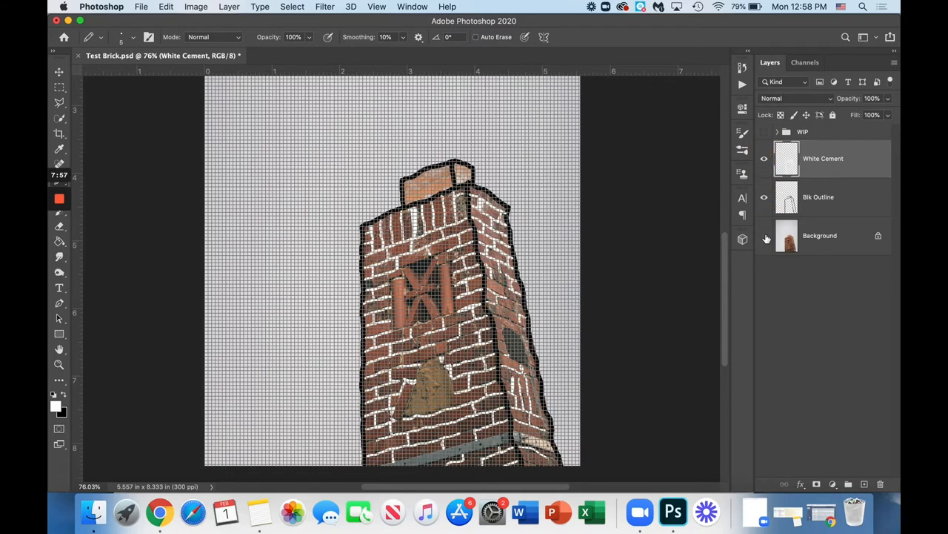
{"action": "left_click", "coordinate": [764, 234]}
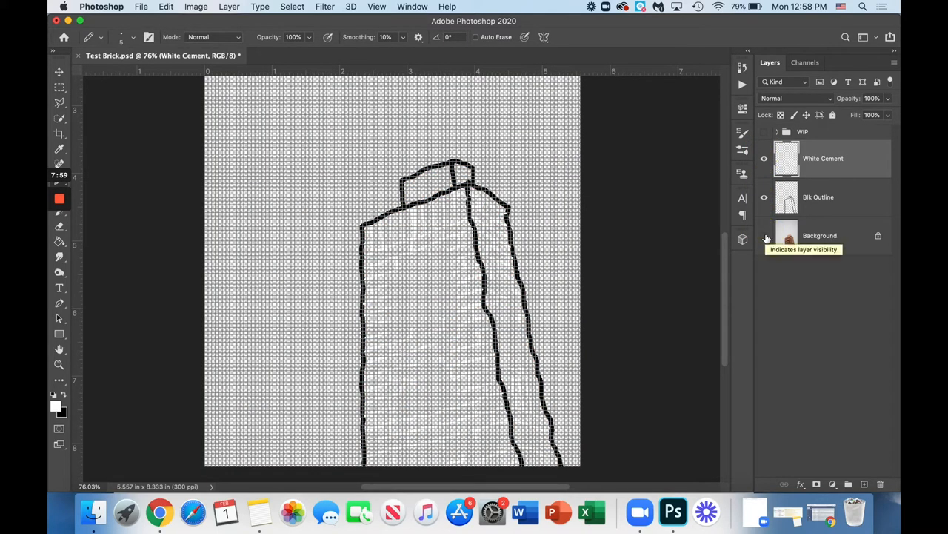
{"action": "left_click", "coordinate": [764, 236]}
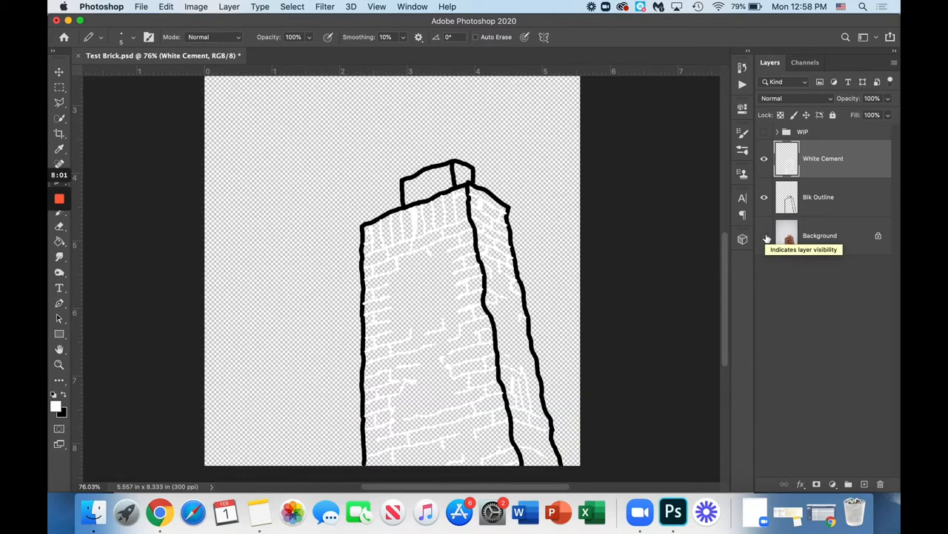
{"action": "left_click", "coordinate": [765, 235]}
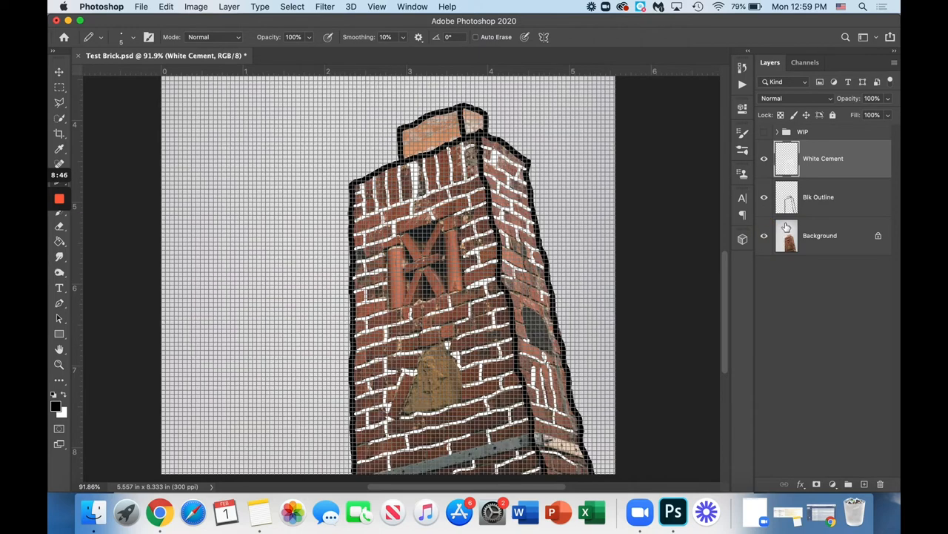
Add a new 'Red Bricks' layer at the top of the stack above White Cement.
{"action": "left_click", "coordinate": [817, 483]}
{"action": "type", "text": "Red Bricks"}
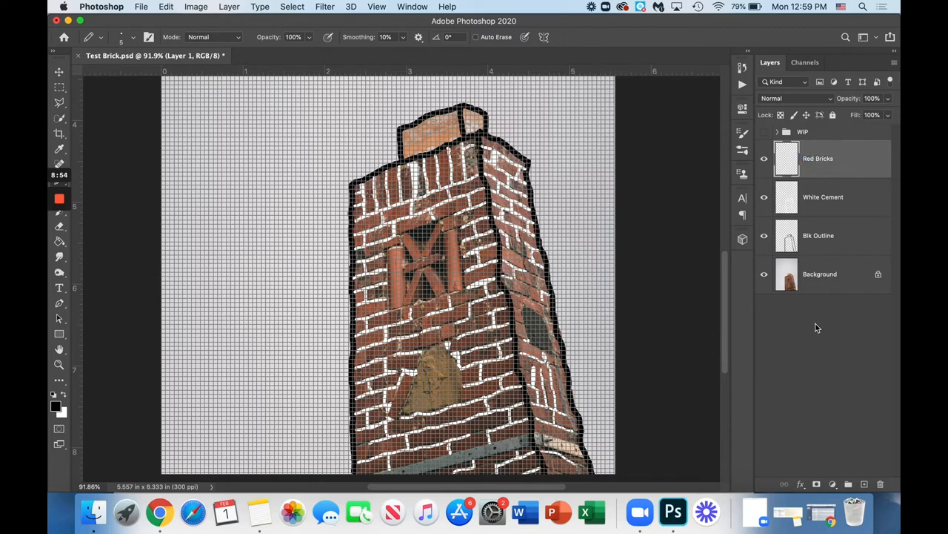
{"action": "left_click", "coordinate": [818, 157]}
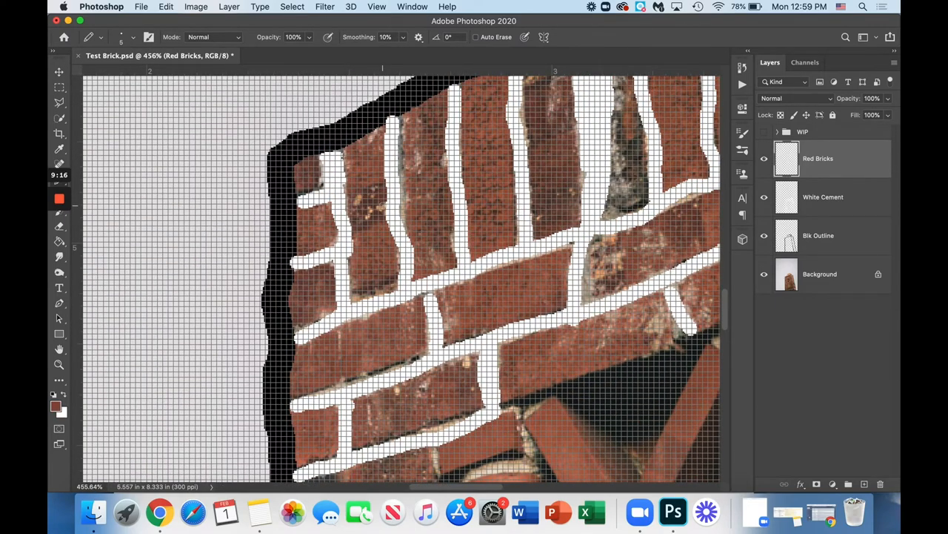
{"action": "mouse_move", "coordinate": [139, 72]}
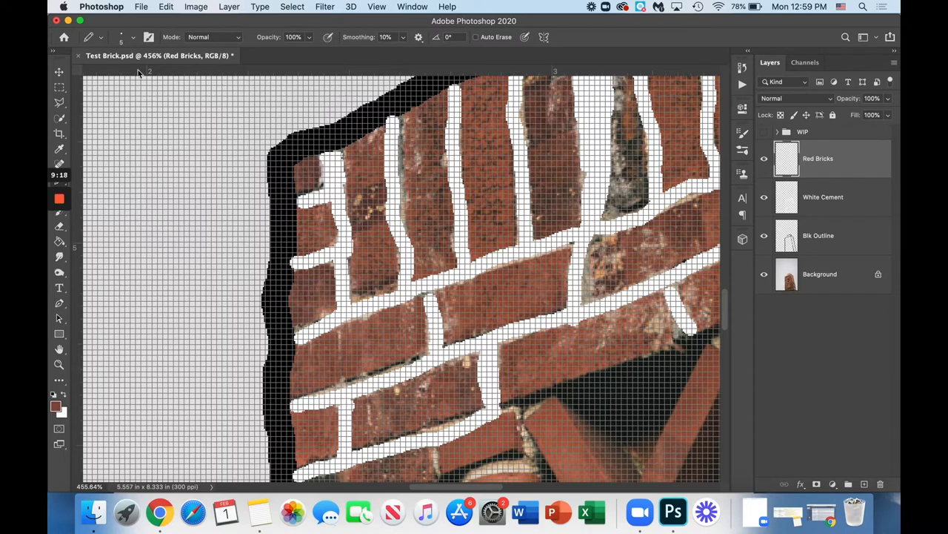
{"action": "left_click", "coordinate": [122, 37]}
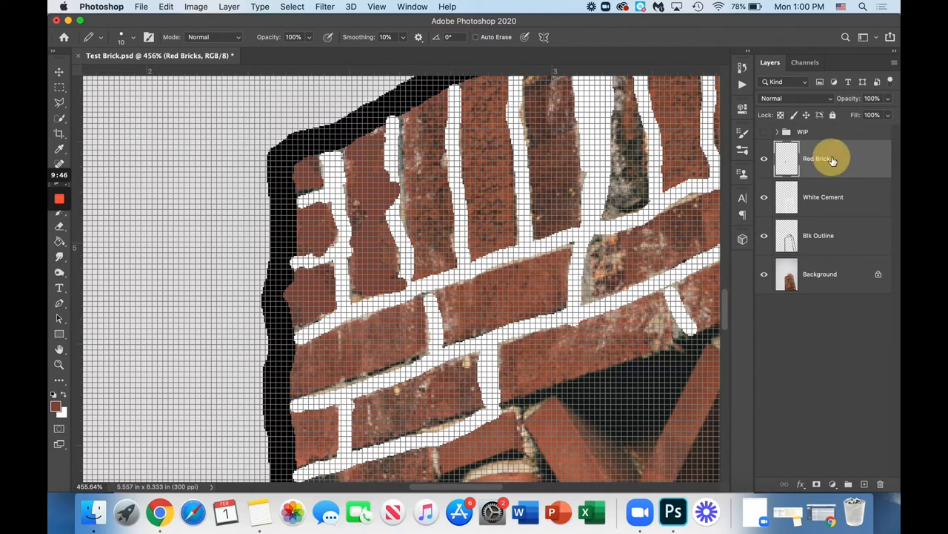
Reorder Red Bricks below White Cement, then return it to the top of the stack.
{"action": "left_click_drag", "start_coordinate": [818, 157], "coordinate": [818, 222]}
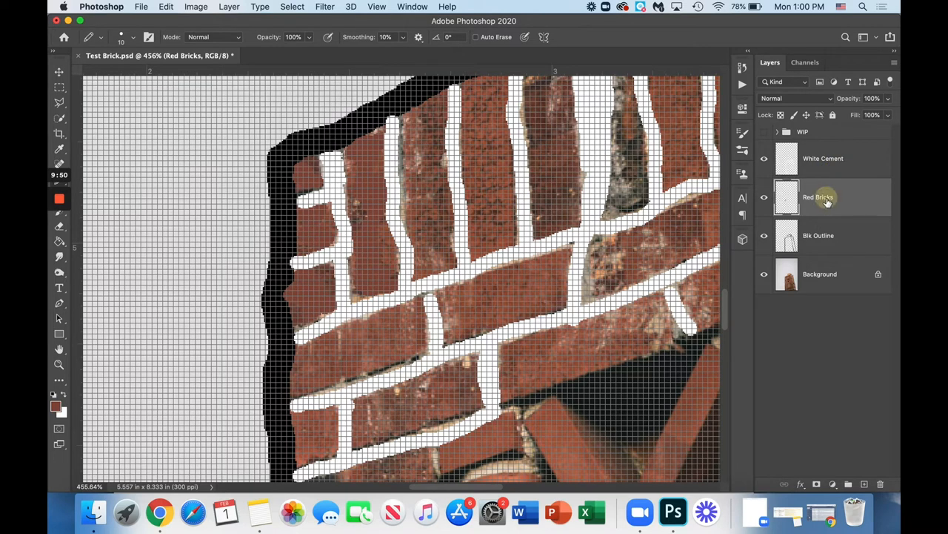
{"action": "left_click_drag", "start_coordinate": [818, 196], "coordinate": [818, 234]}
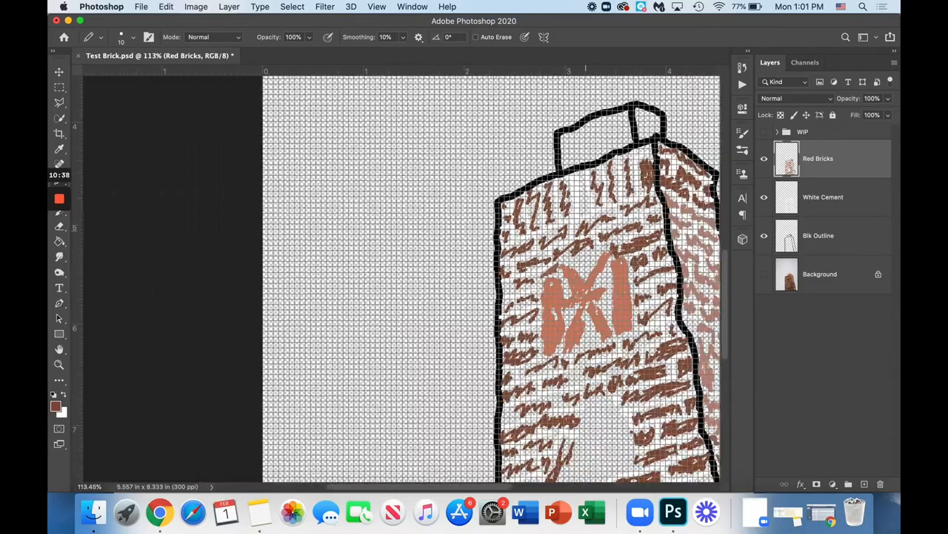
Move the Red Bricks layer below Blk Outline, just above the Background photo.
{"action": "scroll", "scroll_direction": "down", "scroll_amount": 3}
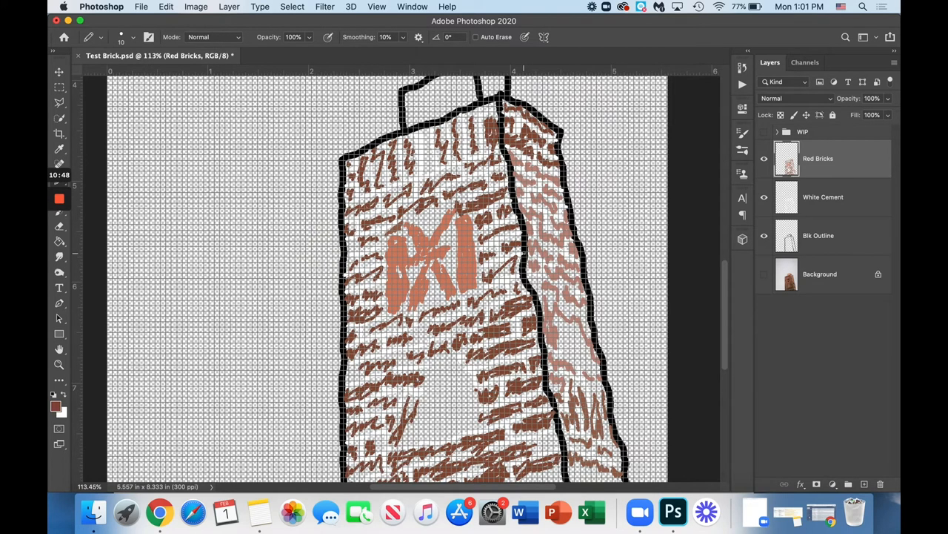
{"action": "left_click", "coordinate": [765, 234]}
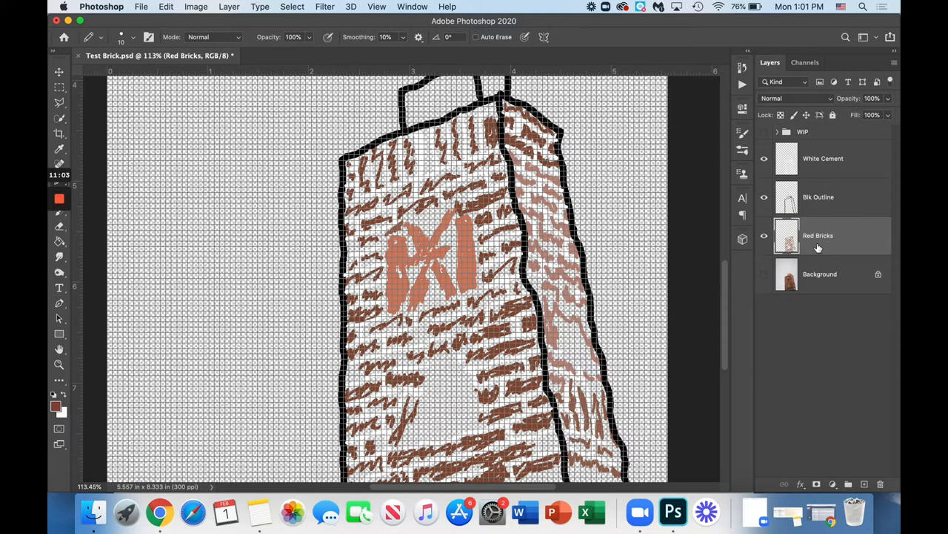
{"action": "mouse_move", "coordinate": [768, 275]}
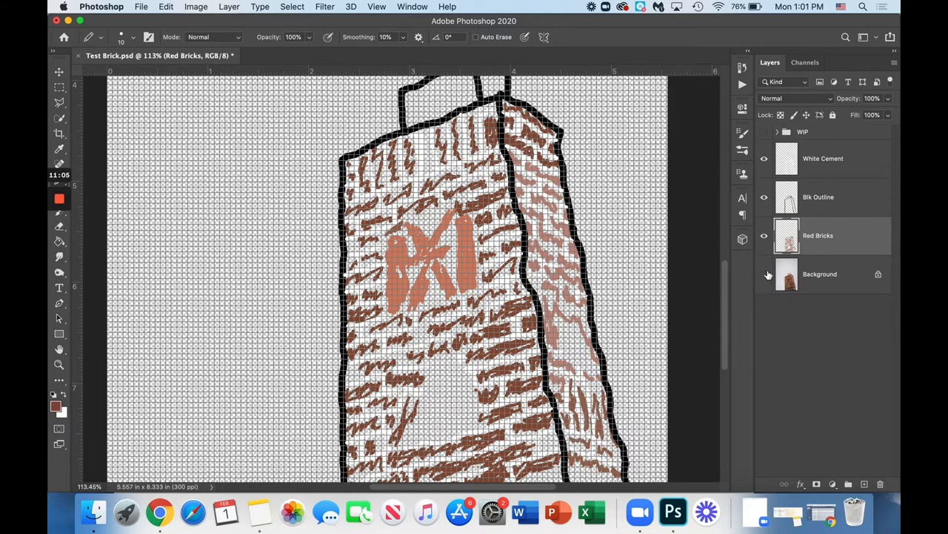
Rename the new Layer 1 between Blk Outline and Red Bricks to 'Base Base'.
{"action": "left_click", "coordinate": [764, 272]}
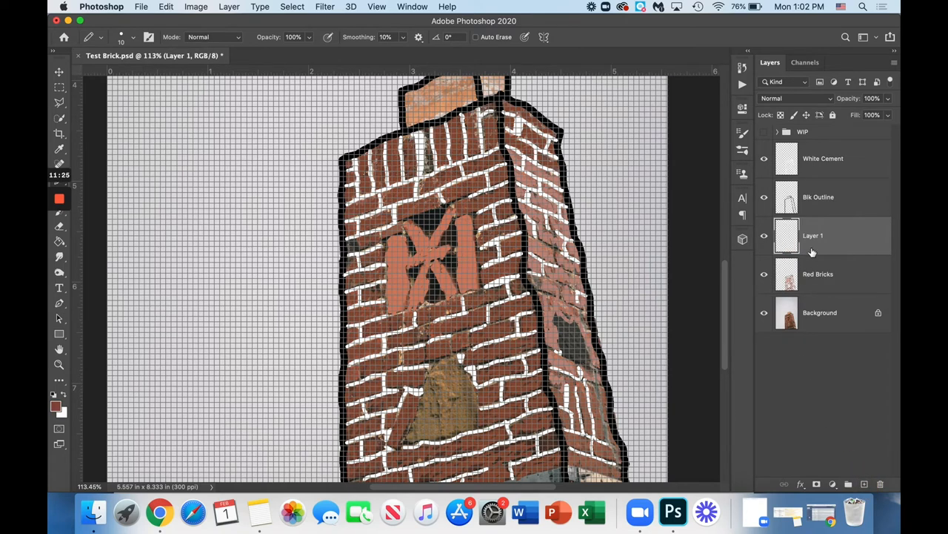
{"action": "double_click", "coordinate": [813, 235]}
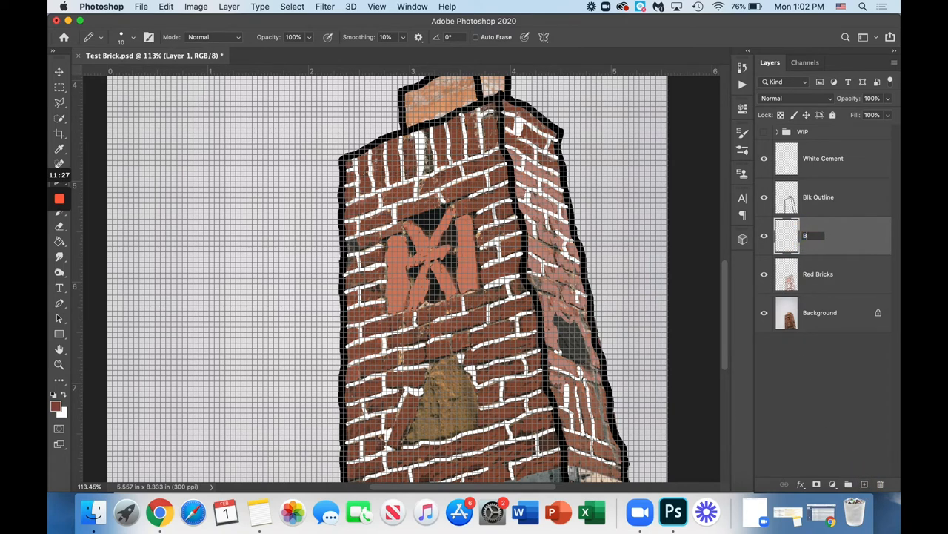
{"action": "type", "text": "ase B"}
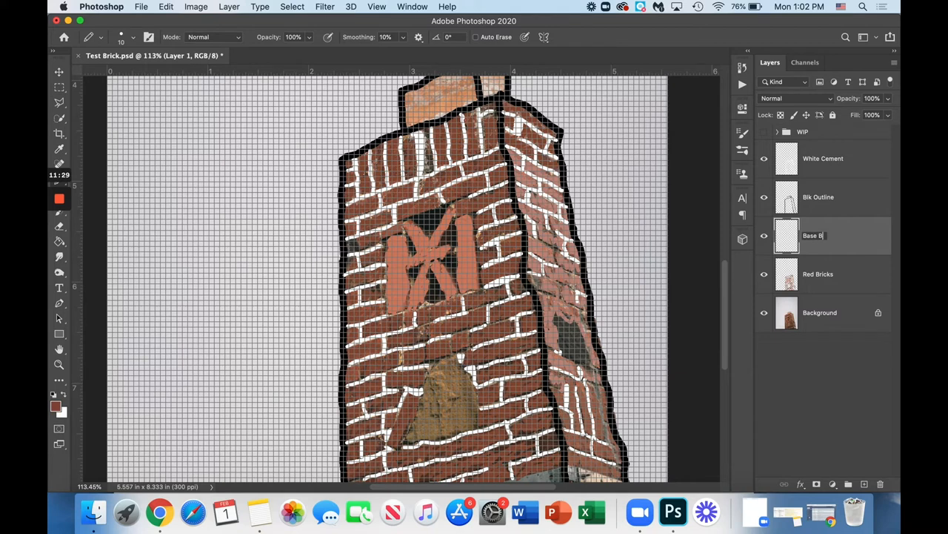
{"action": "type", "text": "Base"}
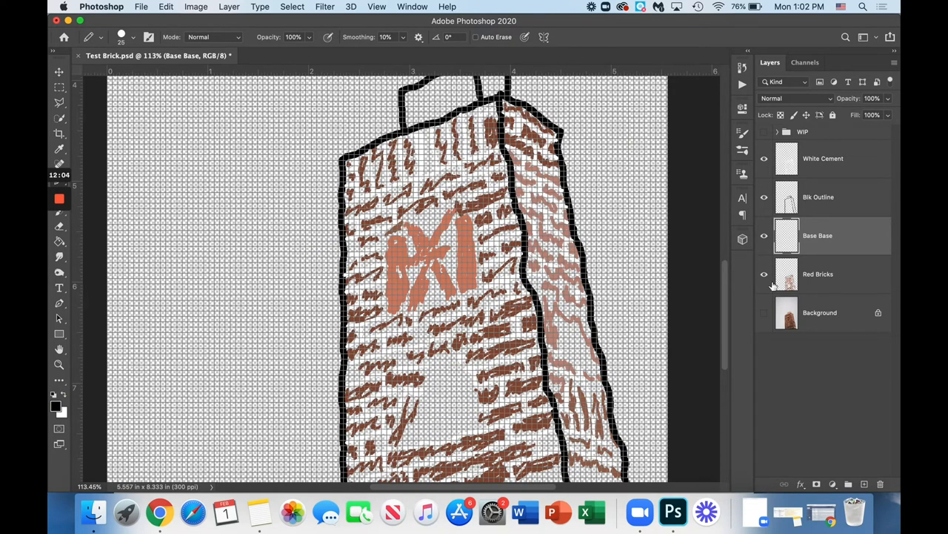
Paint the chimney body solid black on the Black Base layer beneath the cement lines.
{"action": "left_click", "coordinate": [765, 273]}
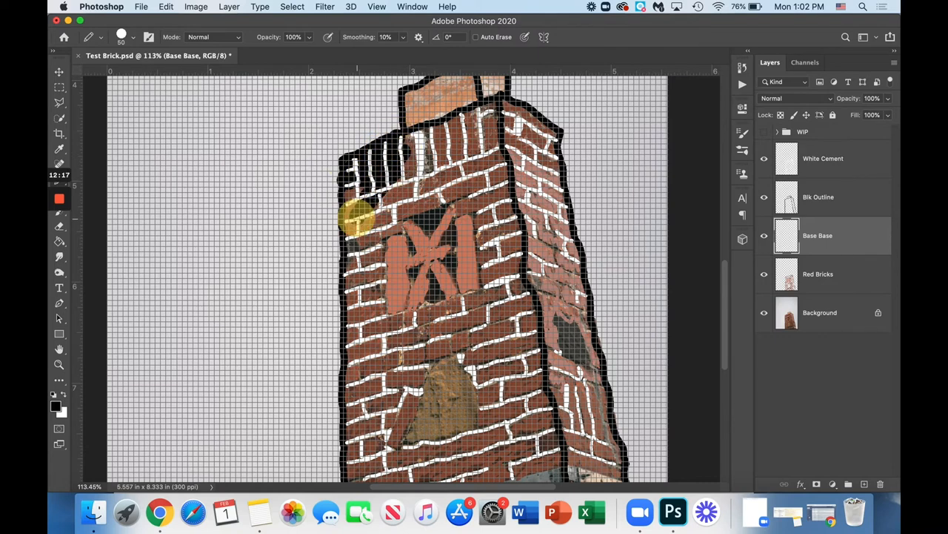
{"action": "left_click_drag", "start_coordinate": [363, 219], "coordinate": [460, 200]}
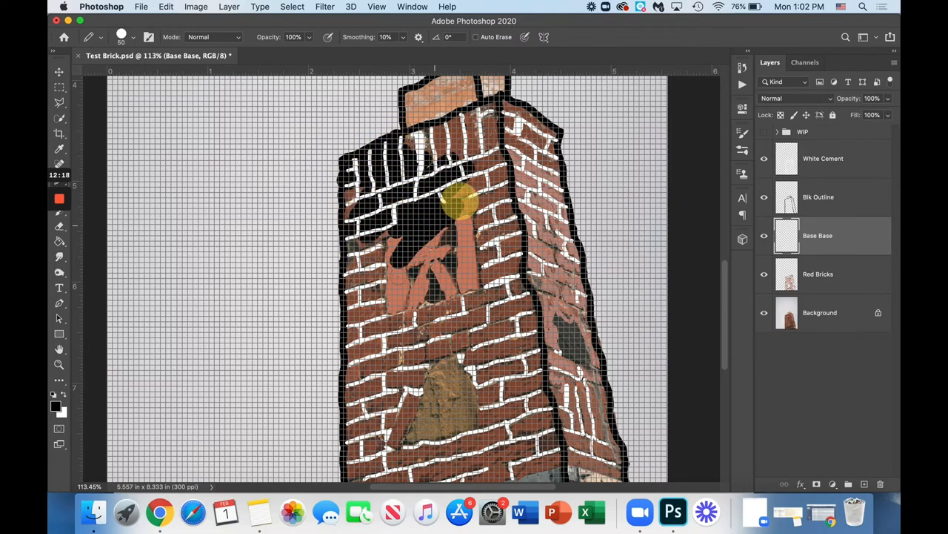
{"action": "left_click_drag", "start_coordinate": [457, 205], "coordinate": [445, 281]}
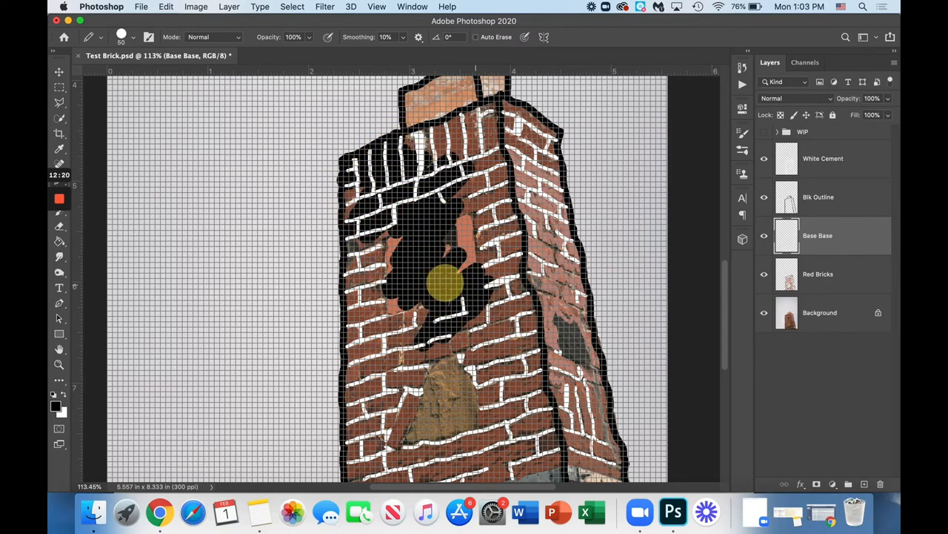
{"action": "left_click_drag", "start_coordinate": [445, 284], "coordinate": [352, 210]}
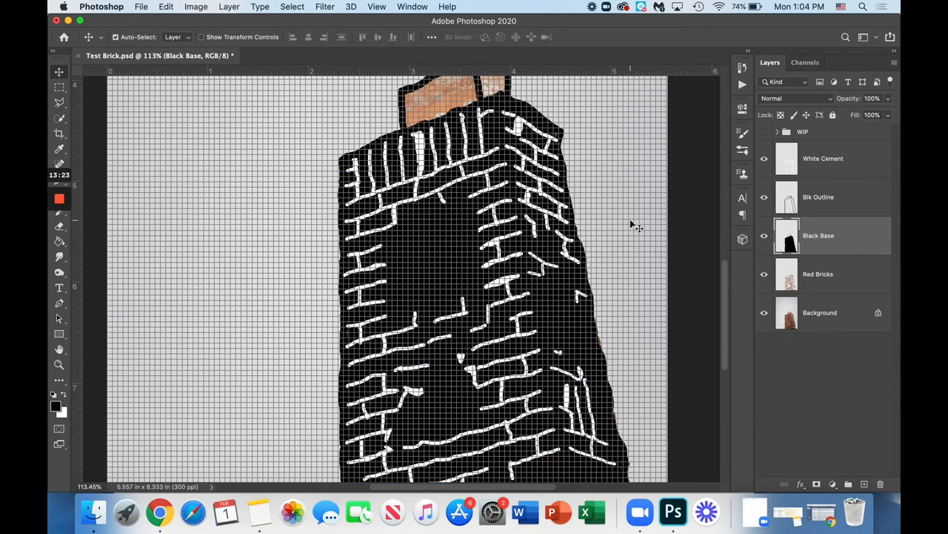
{"action": "scroll", "scroll_direction": "down", "scroll_amount": 3}
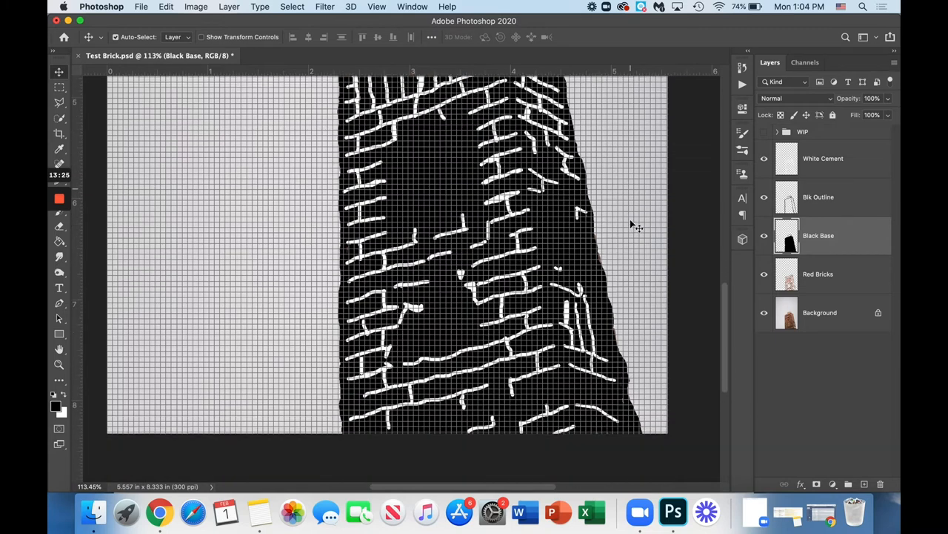
{"action": "scroll", "scroll_direction": "down", "scroll_amount": 3}
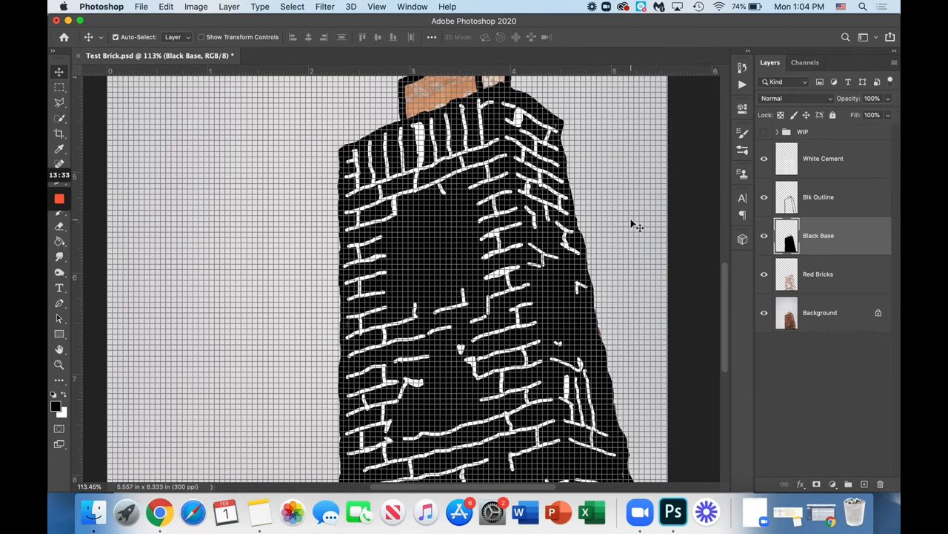
{"action": "mouse_move", "coordinate": [659, 230]}
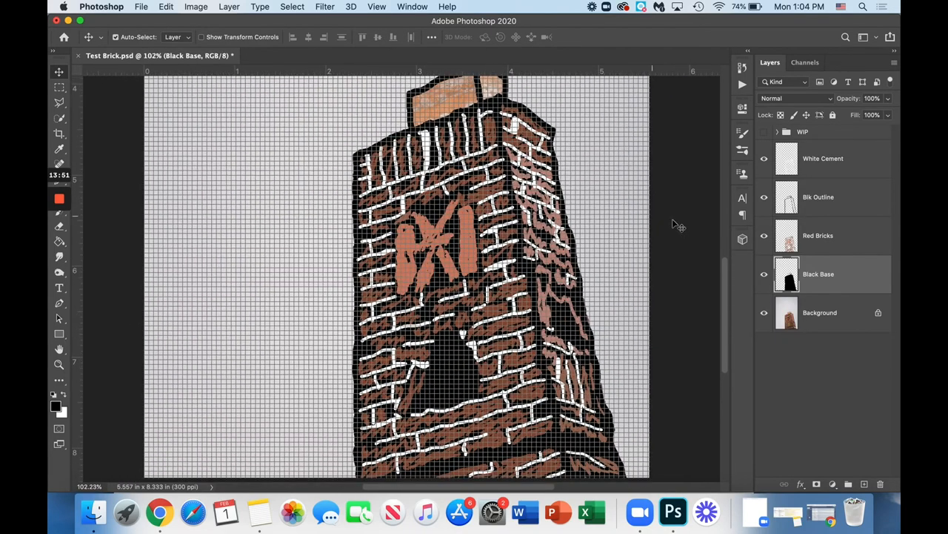
Toggle layer visibility to check the black base under Red Bricks, then restore the layers.
{"action": "left_click", "coordinate": [765, 235]}
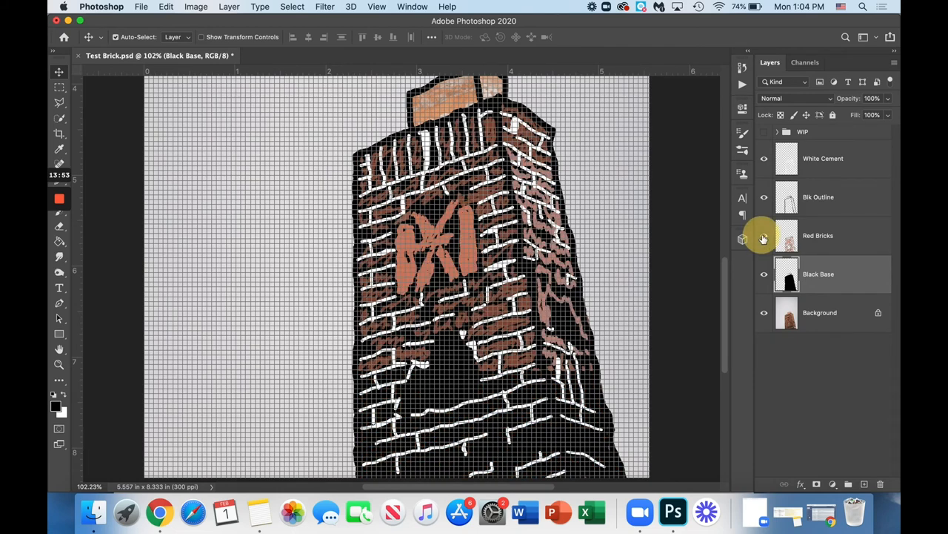
{"action": "left_click", "coordinate": [764, 272]}
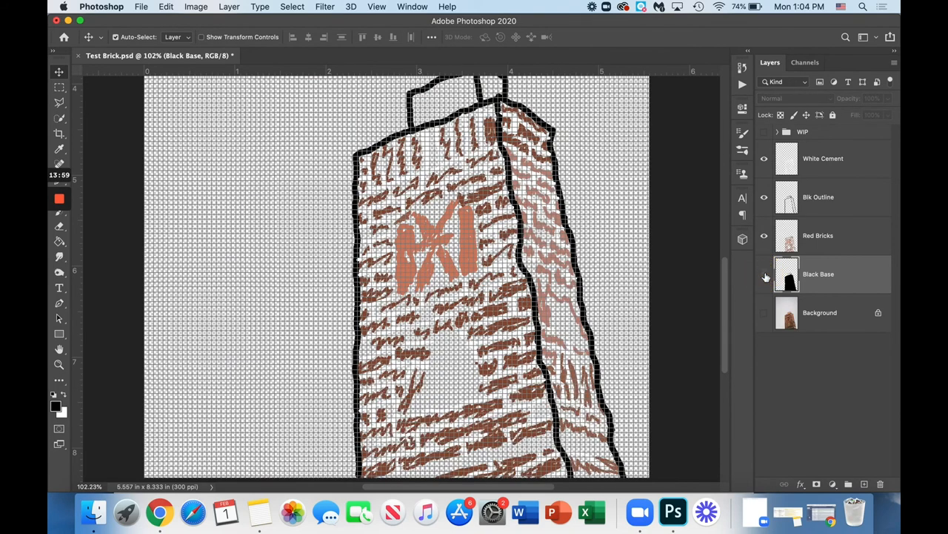
{"action": "left_click", "coordinate": [765, 274]}
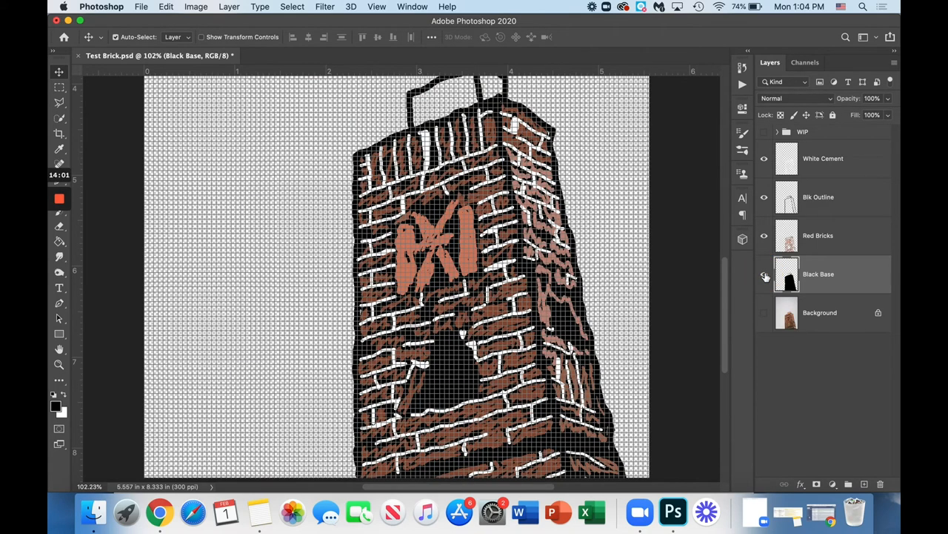
{"action": "left_click", "coordinate": [765, 273]}
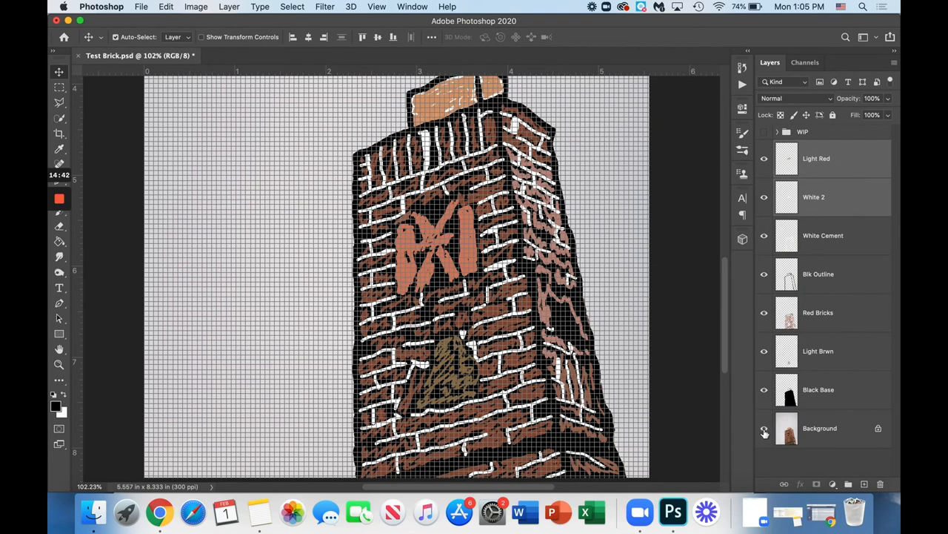
{"action": "mouse_move", "coordinate": [764, 428]}
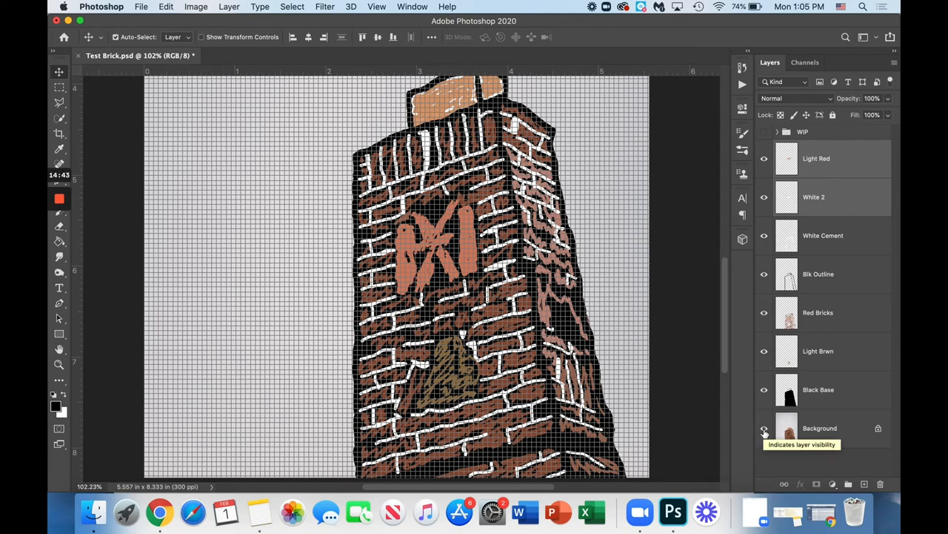
Hide the Background photo so the chimney sits on transparency, with Light Brwn active.
{"action": "left_click", "coordinate": [765, 430]}
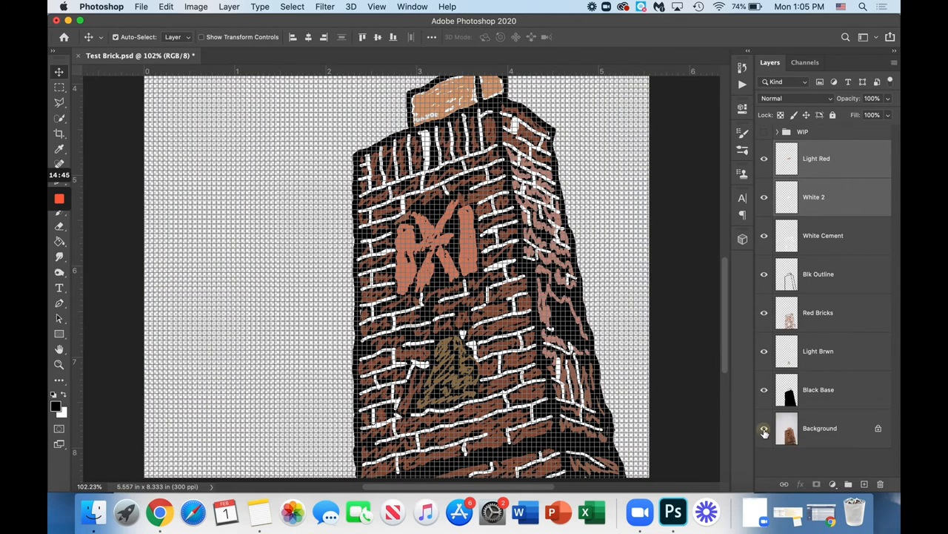
{"action": "left_click", "coordinate": [765, 427]}
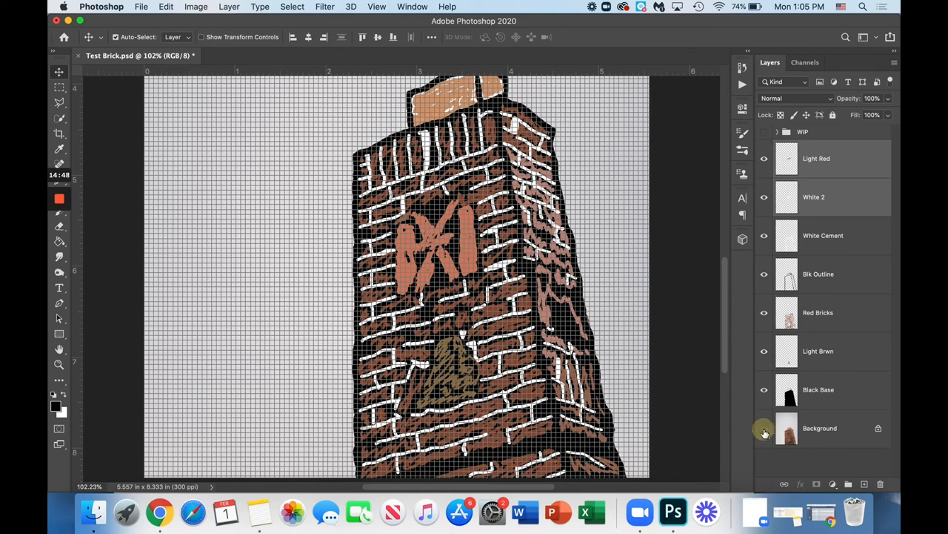
{"action": "left_click", "coordinate": [818, 350]}
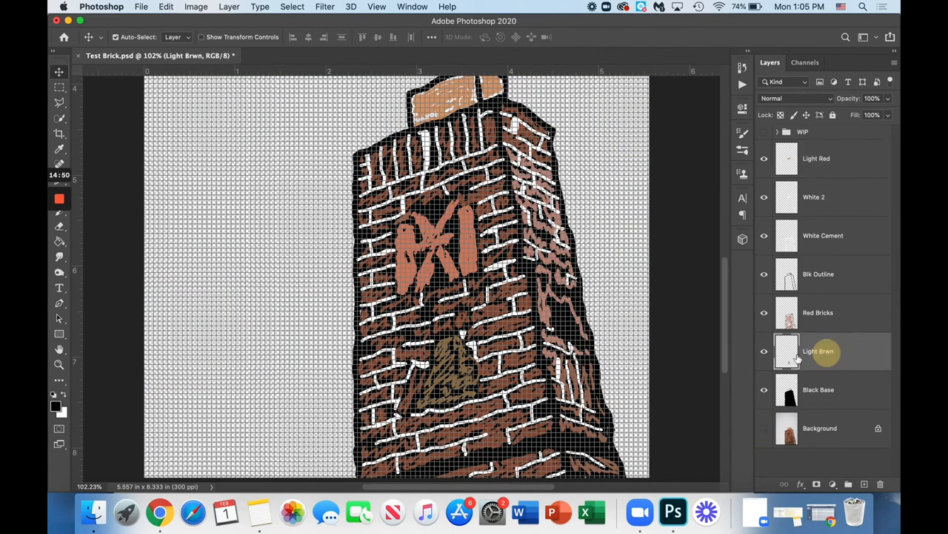
Toggle the Light Red layer off and on to compare the result.
{"action": "left_click", "coordinate": [765, 350]}
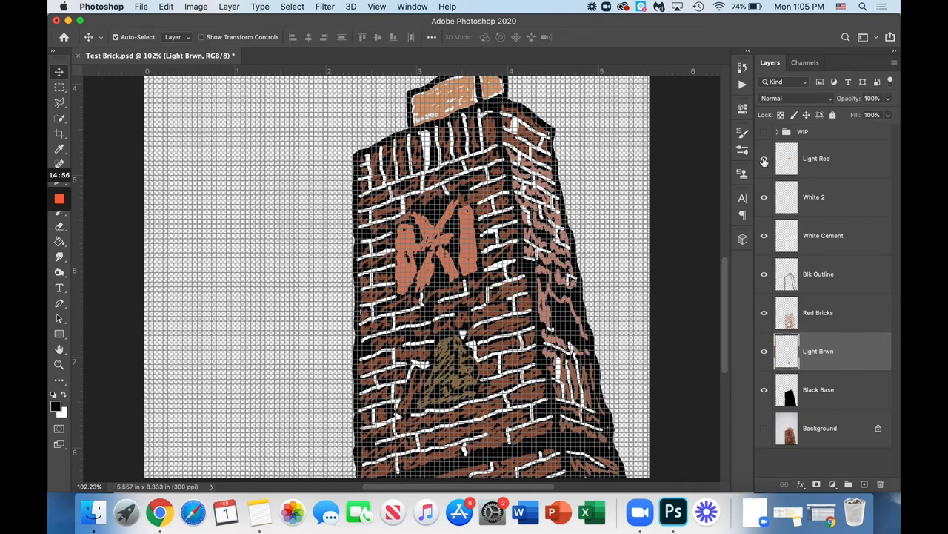
{"action": "left_click", "coordinate": [765, 162]}
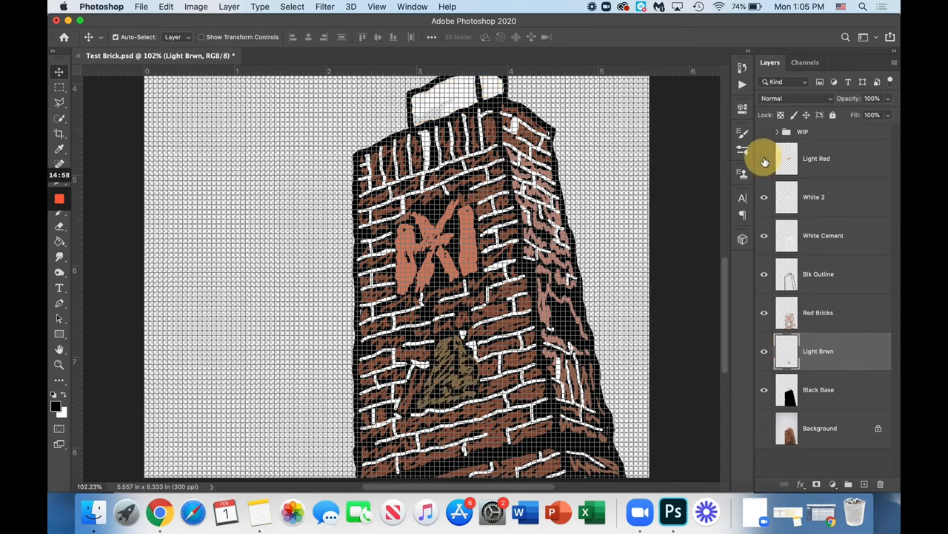
{"action": "left_click", "coordinate": [765, 158]}
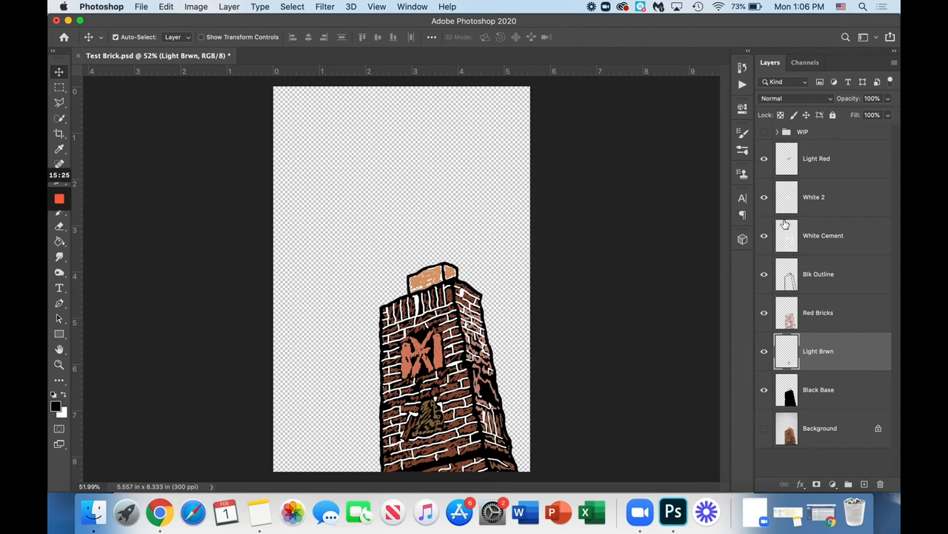
{"action": "mouse_move", "coordinate": [784, 222]}
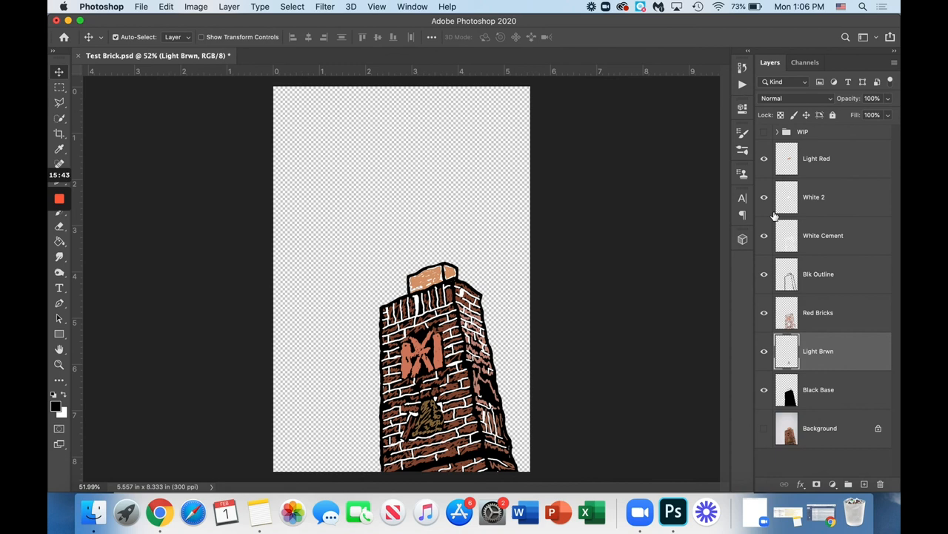
{"action": "mouse_move", "coordinate": [681, 208]}
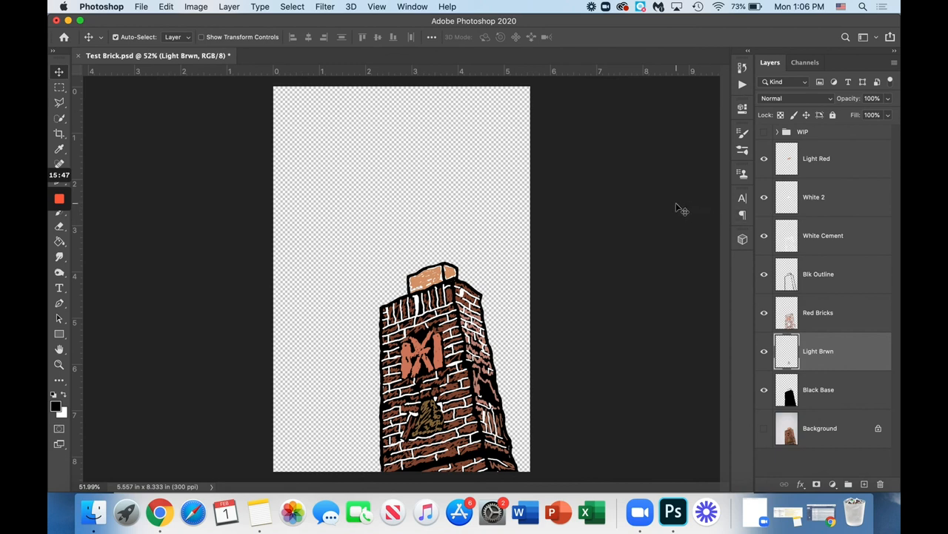